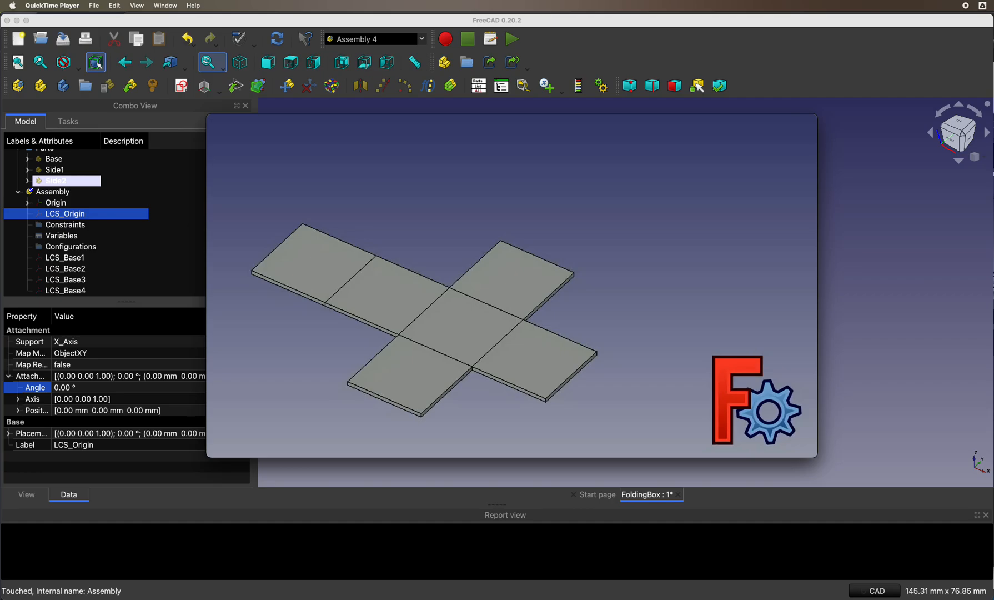
pyautogui.moveTo(572, 576)
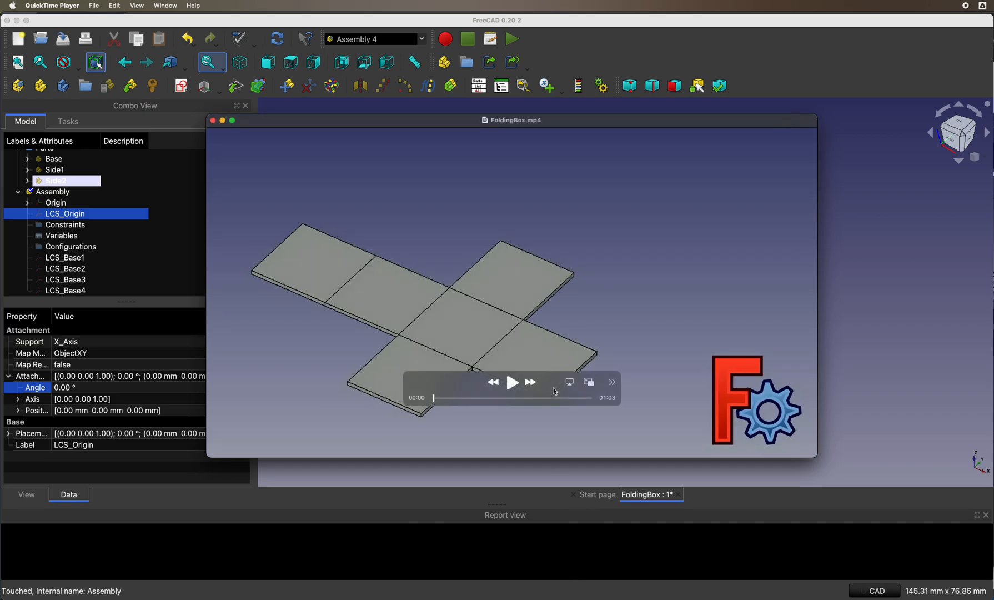
pyautogui.moveTo(512, 338)
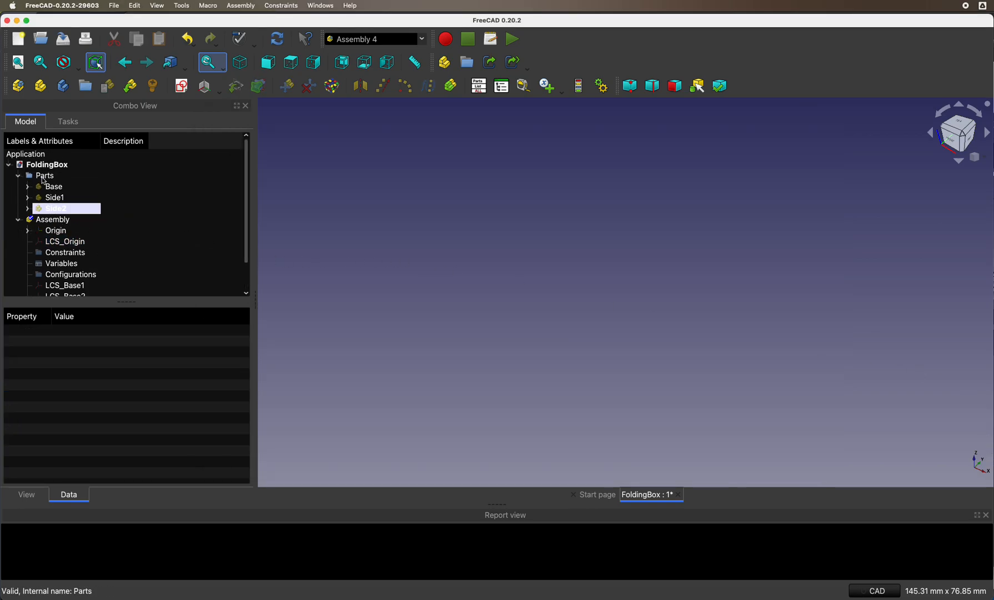
# - Review the Base, Side1 and Side2 parts and the assembly's variables in the tree
pyautogui.click(54, 187)
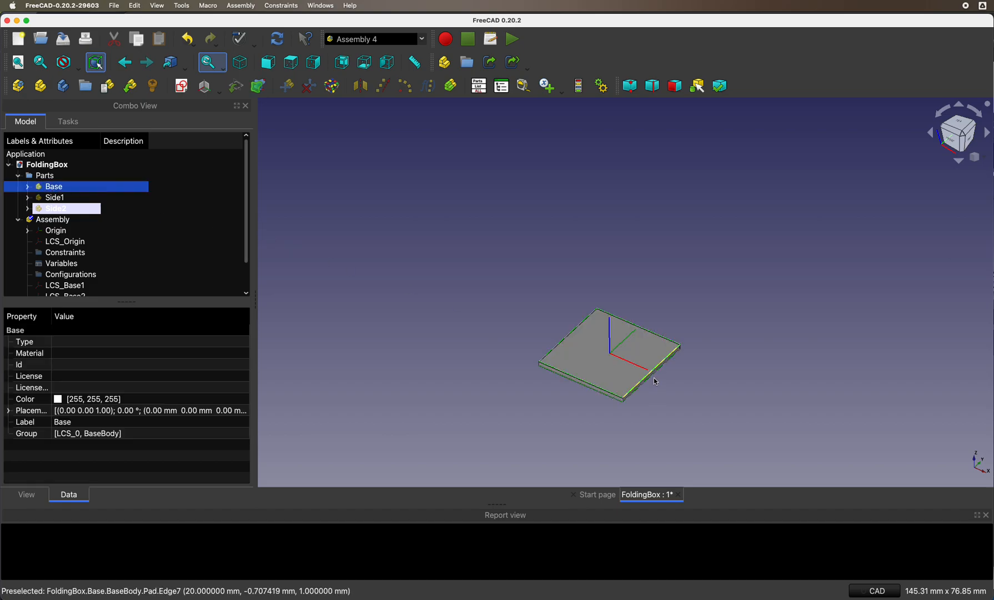
pyautogui.moveTo(638, 375)
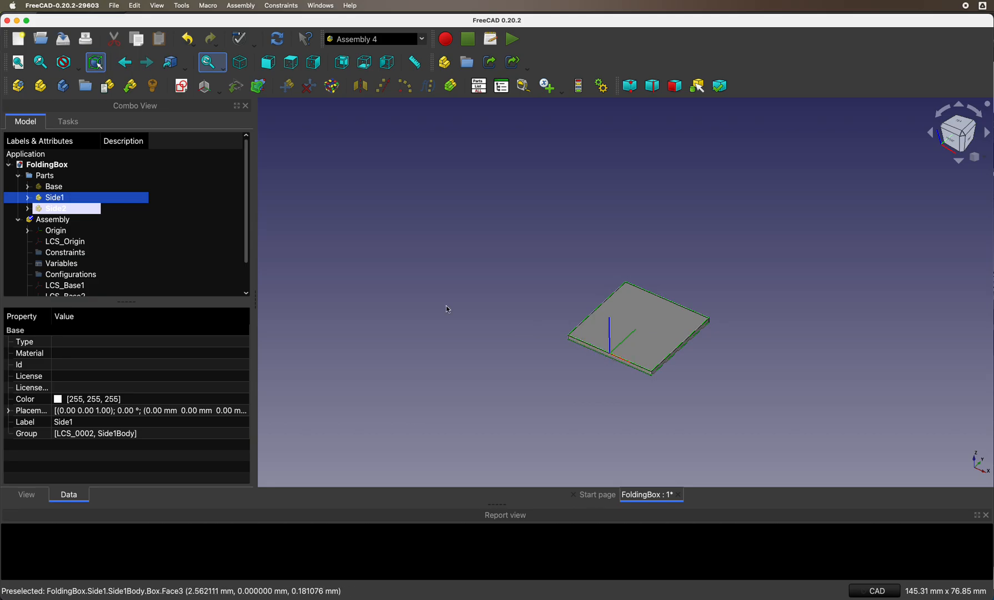
pyautogui.click(56, 208)
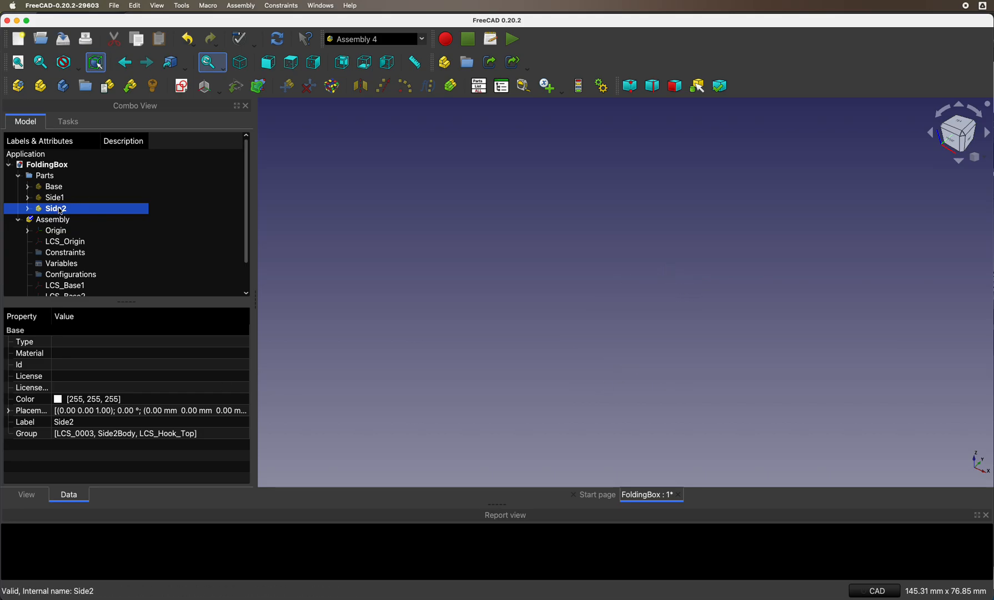
pyautogui.click(53, 219)
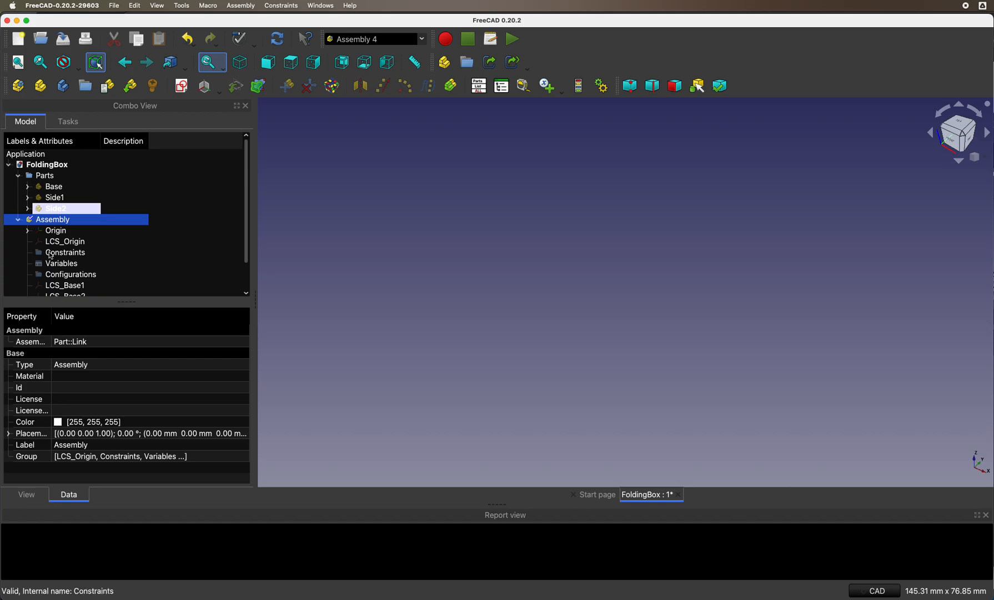
pyautogui.click(64, 241)
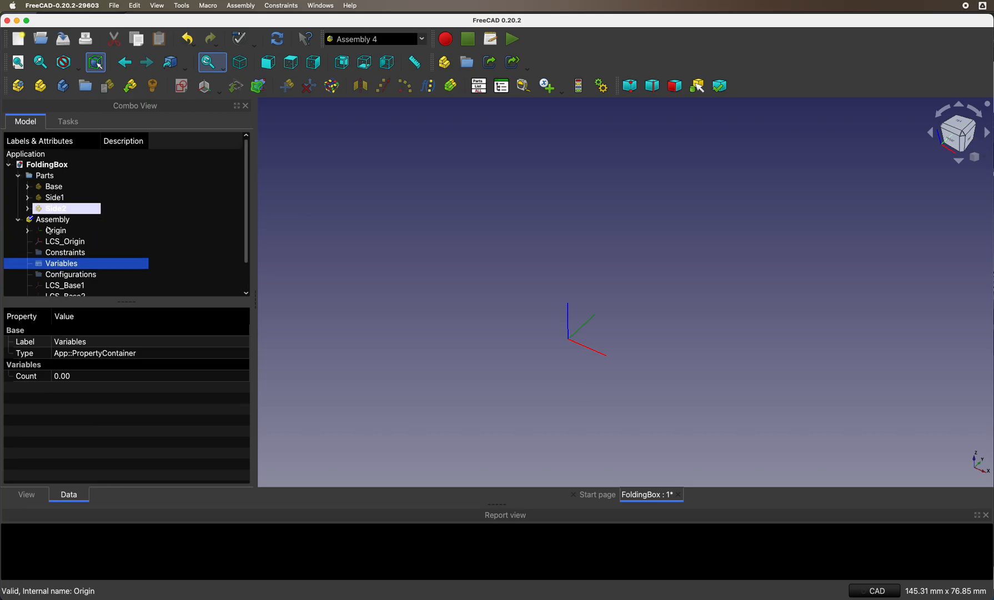
# - Insert FoldingBox#Base as Base001, attached to the parent assembly at LCS_Origin
pyautogui.click(52, 219)
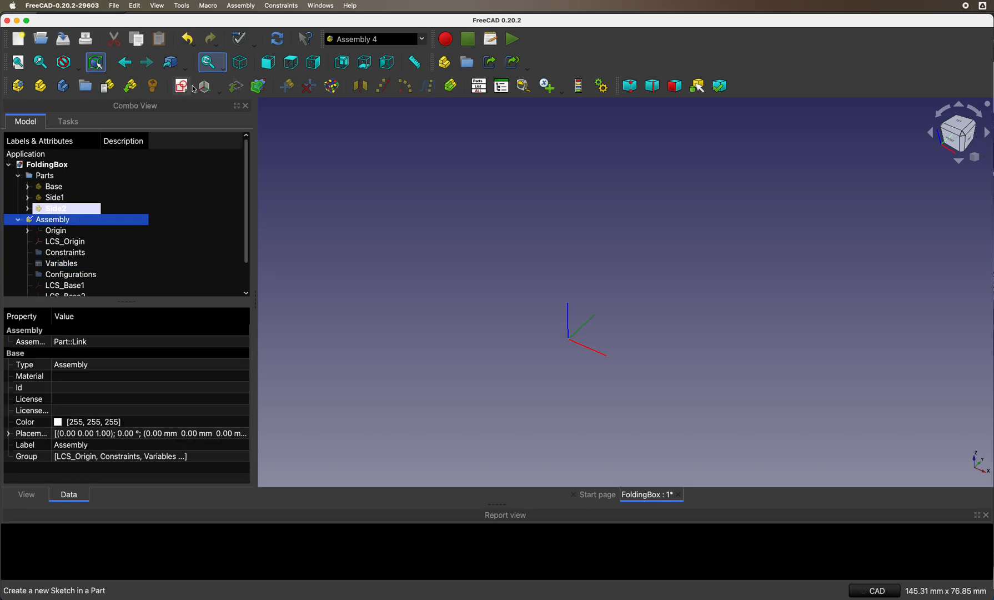
pyautogui.click(181, 85)
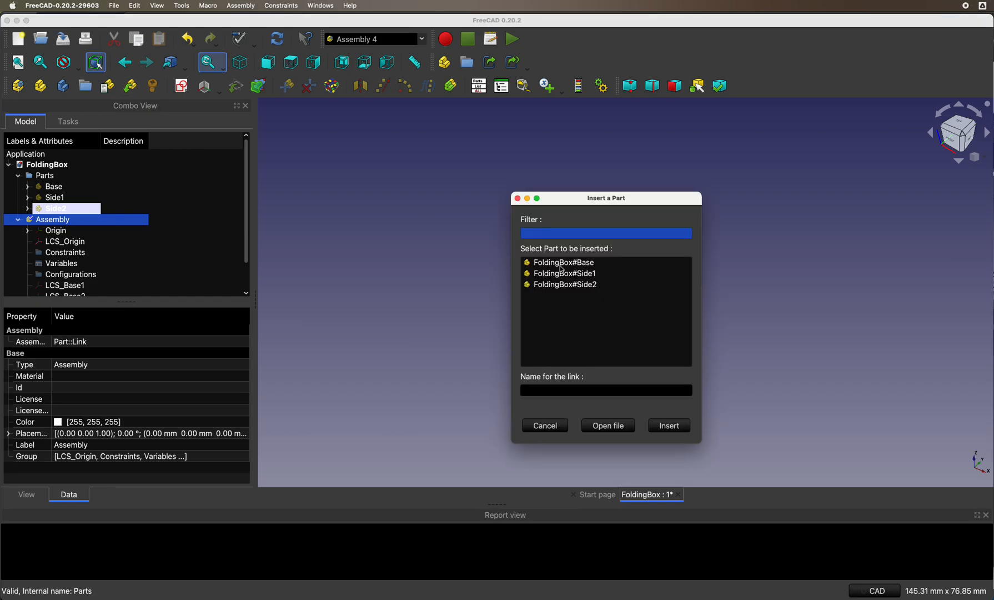
pyautogui.click(561, 262)
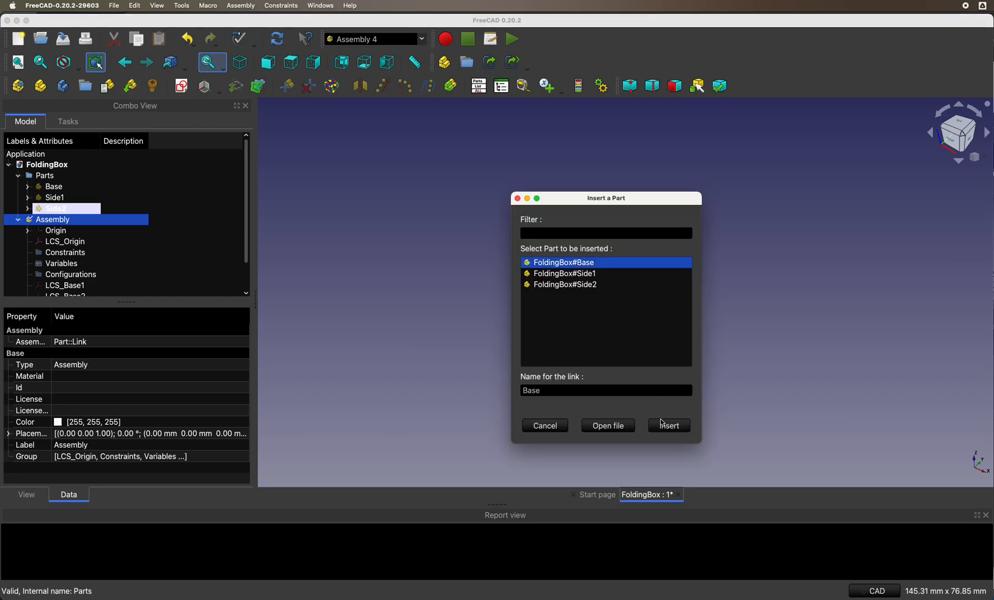
pyautogui.click(667, 425)
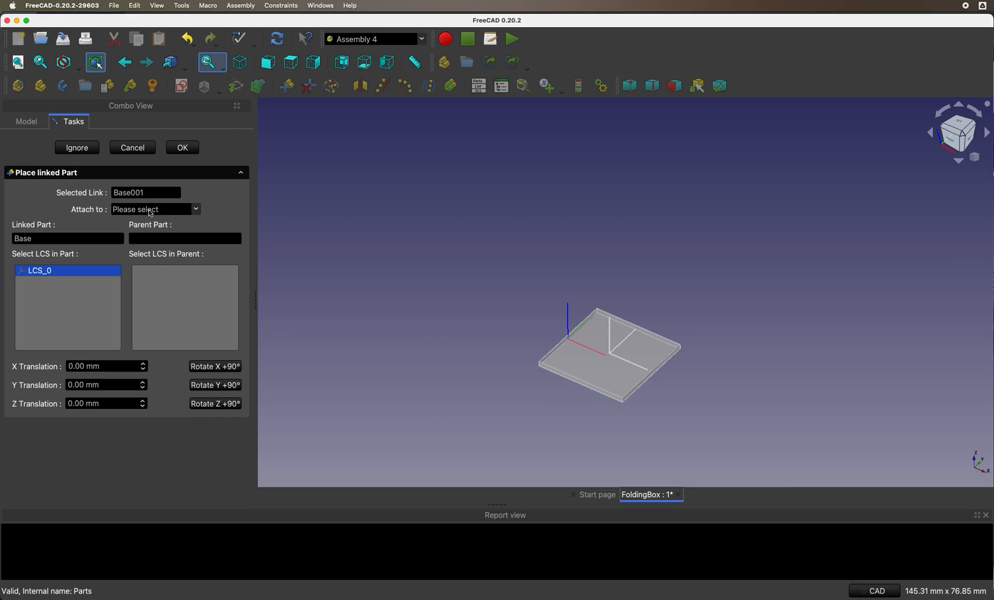
pyautogui.click(155, 209)
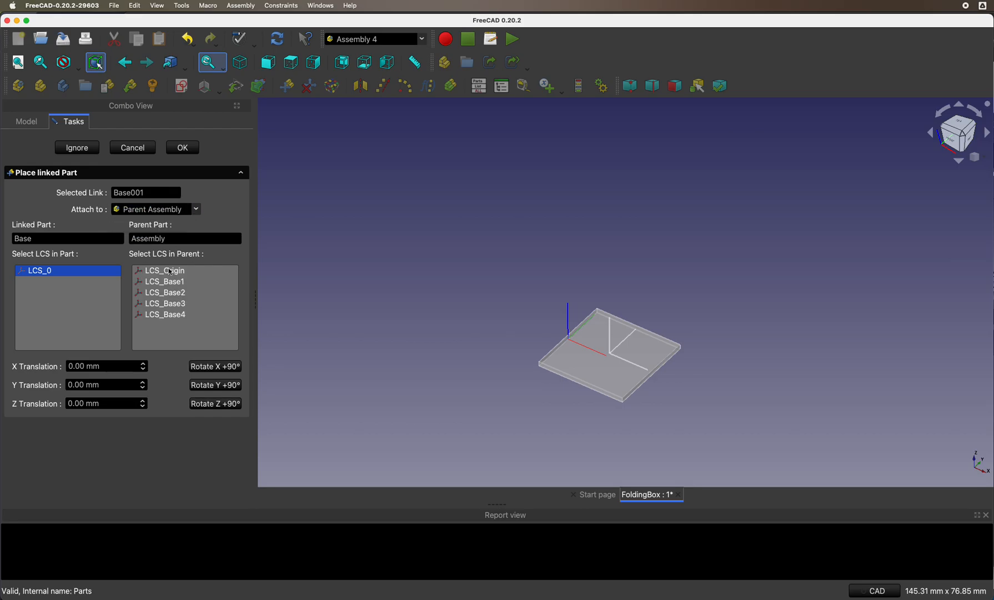
pyautogui.click(182, 147)
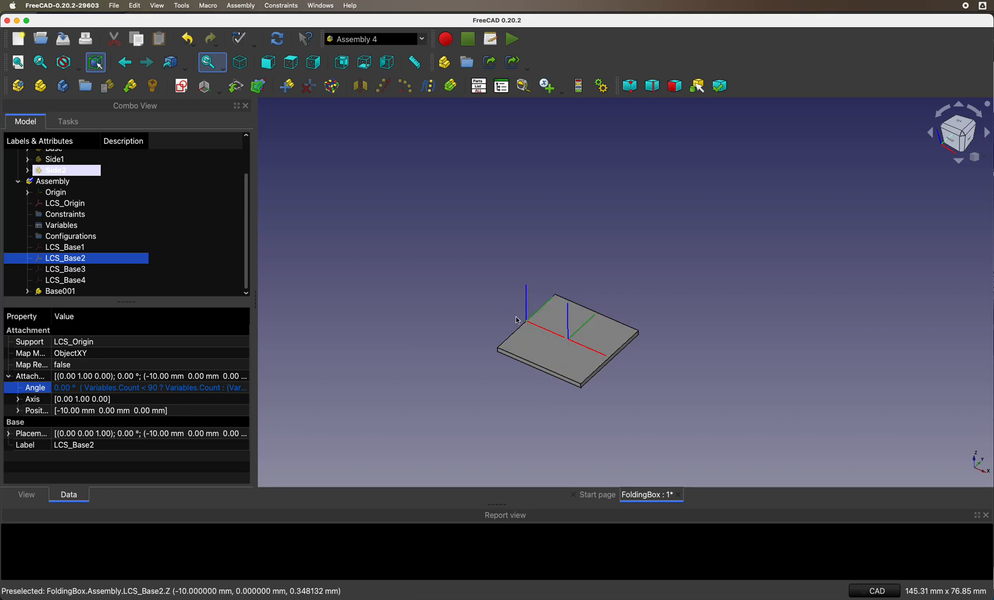
pyautogui.moveTo(485, 304)
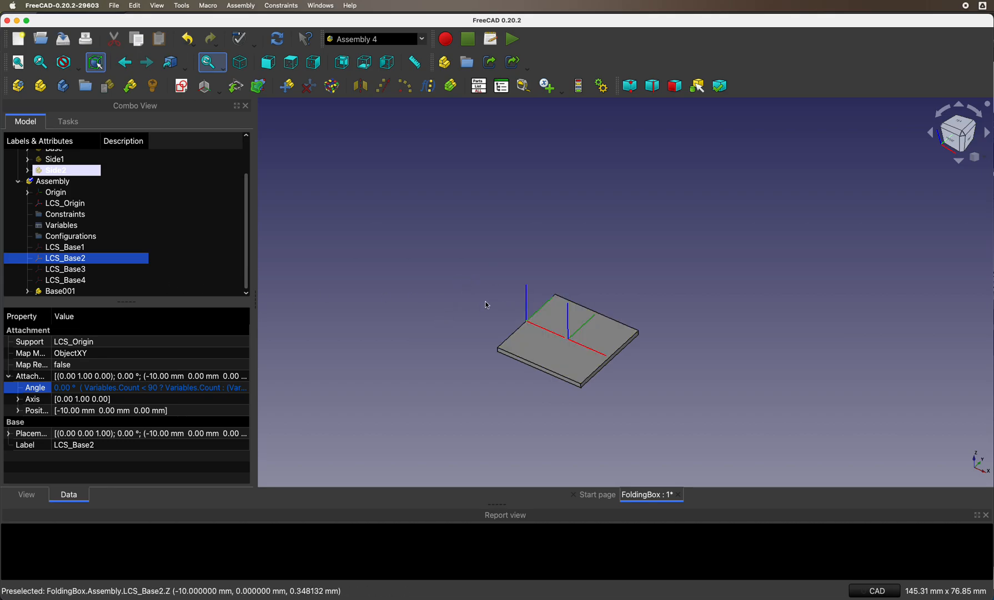
pyautogui.moveTo(404, 259)
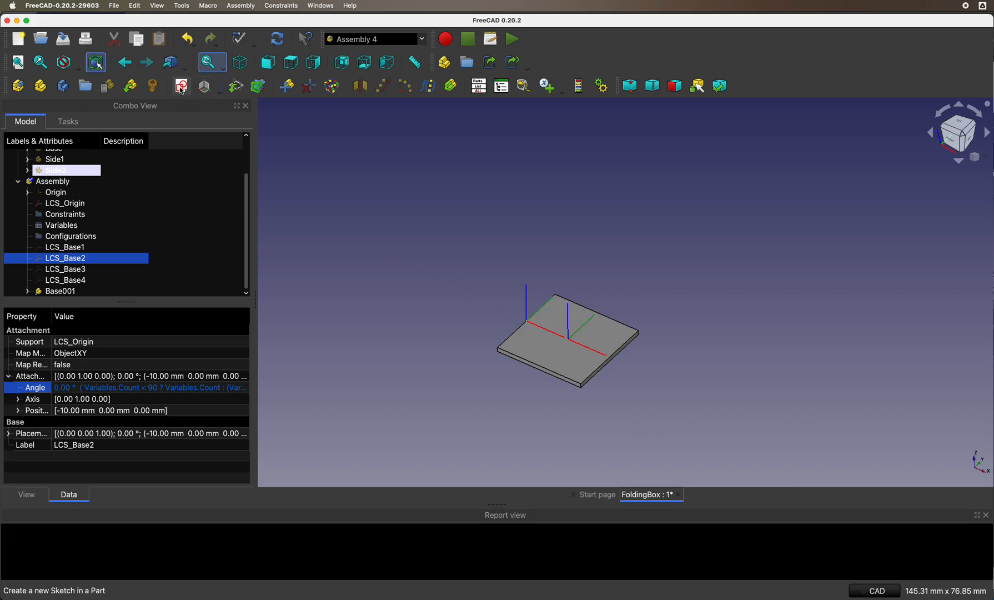
# - Insert Side2 as Side2001 from LCS_0003 to LCS_Base2, rotated 90° to lie flat
pyautogui.click(181, 85)
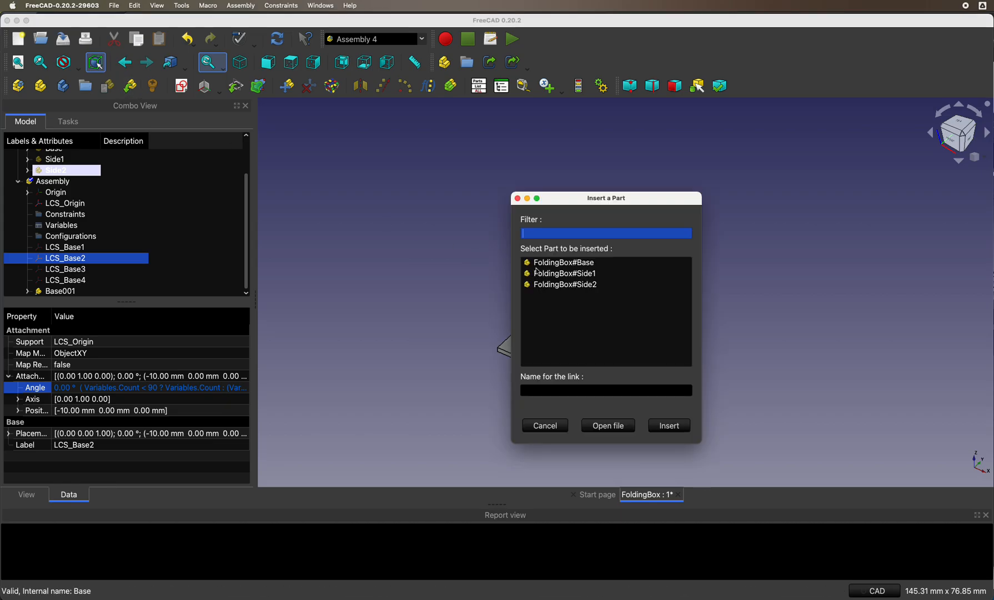
pyautogui.click(562, 284)
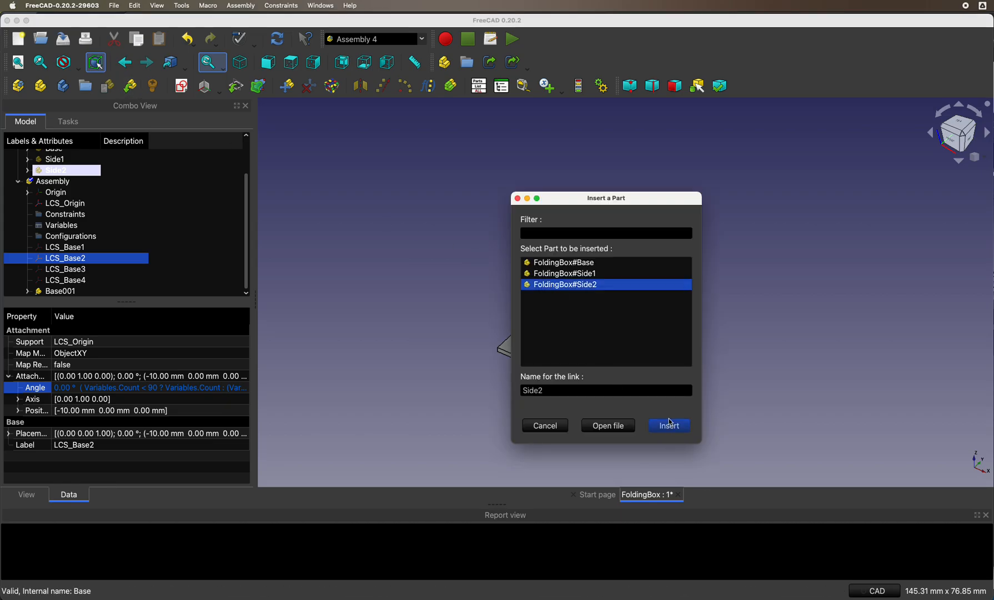
pyautogui.click(668, 426)
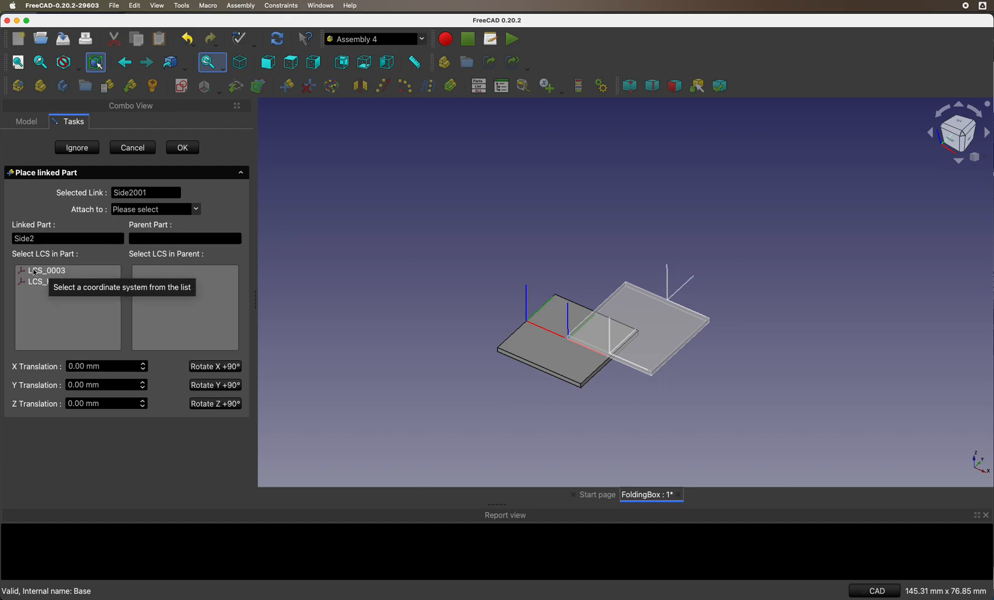
pyautogui.click(152, 209)
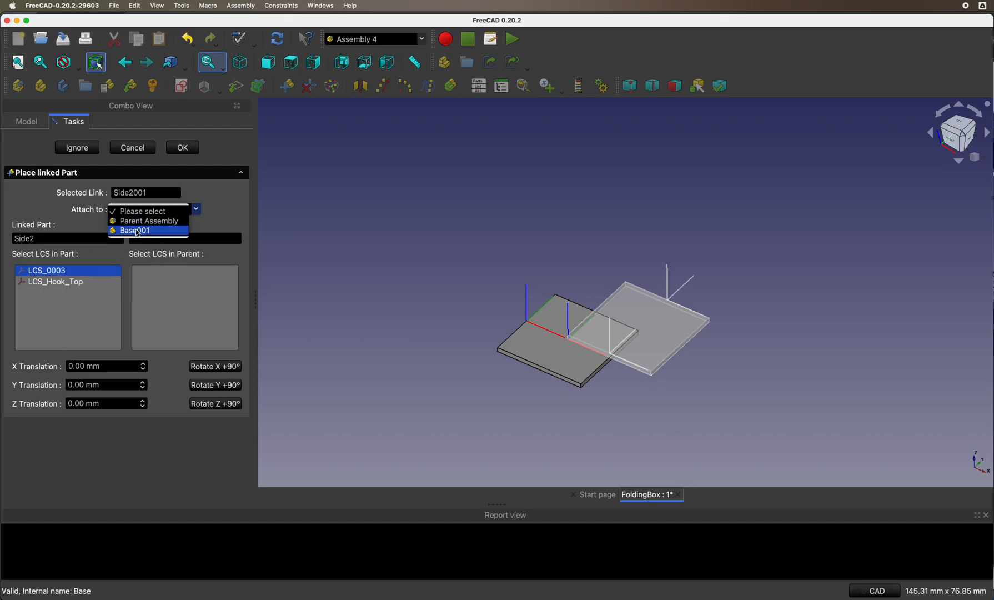
pyautogui.click(150, 220)
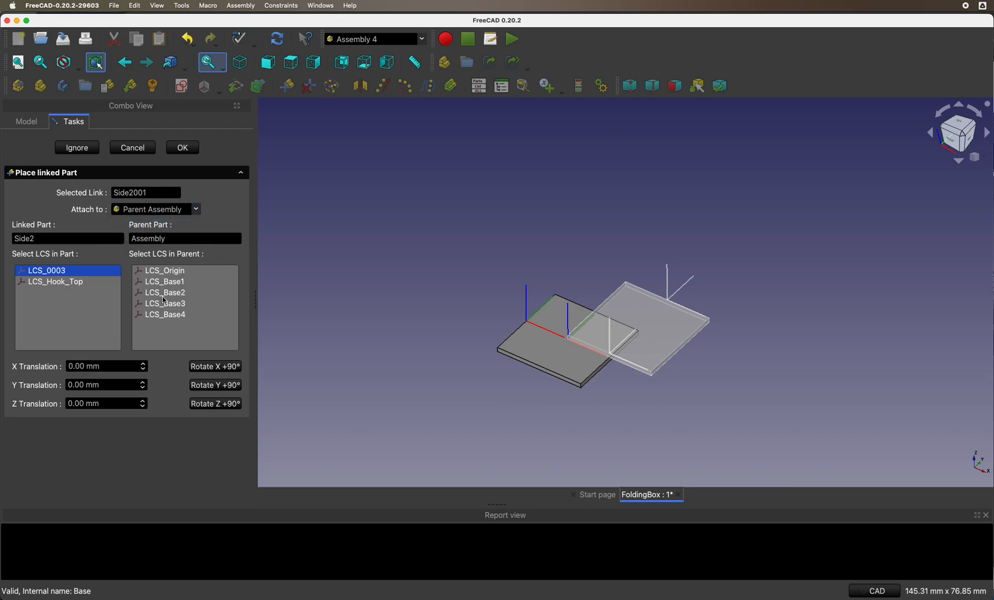
pyautogui.click(165, 292)
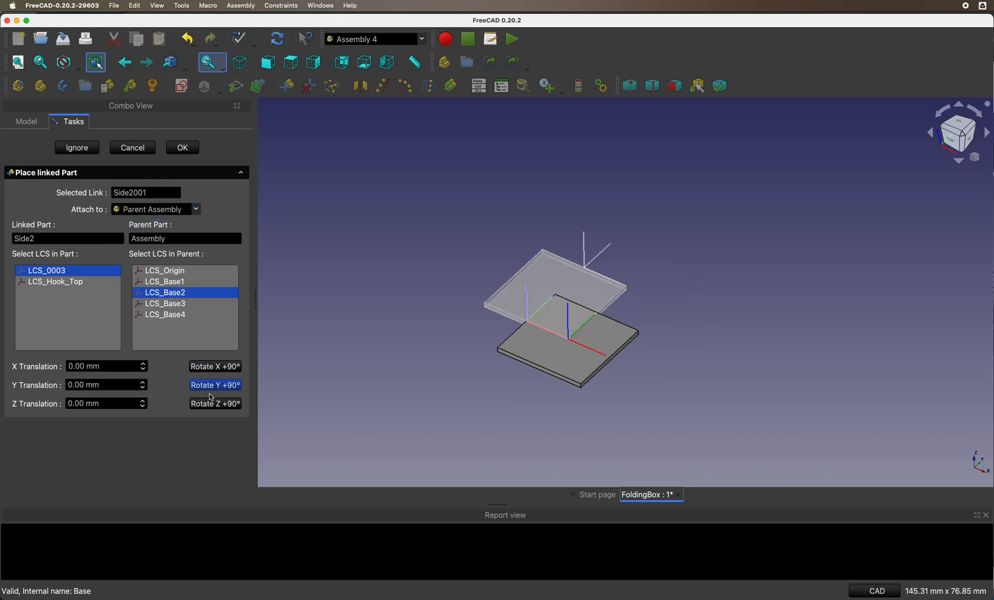
pyautogui.click(215, 385)
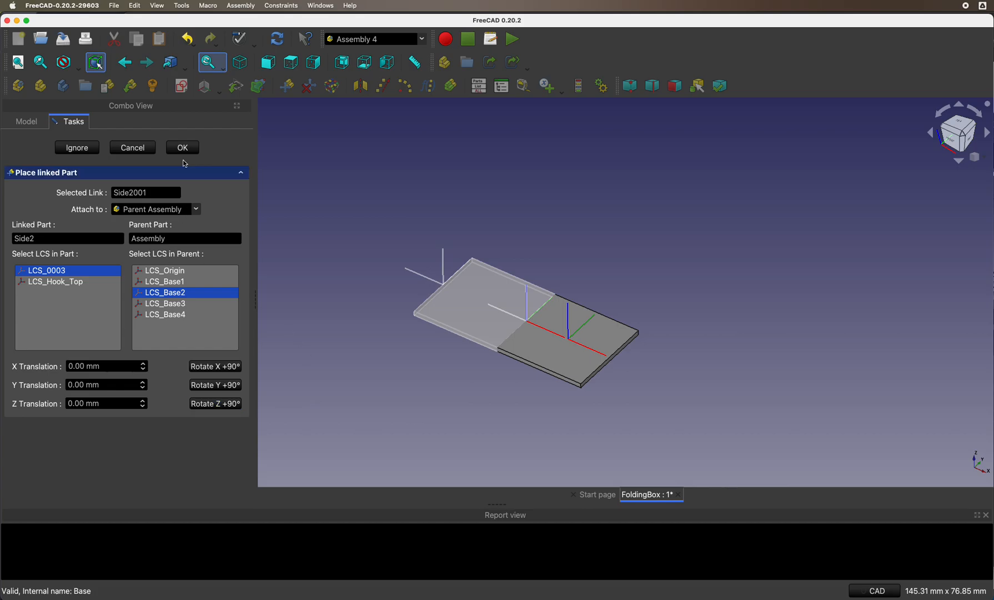
pyautogui.click(182, 147)
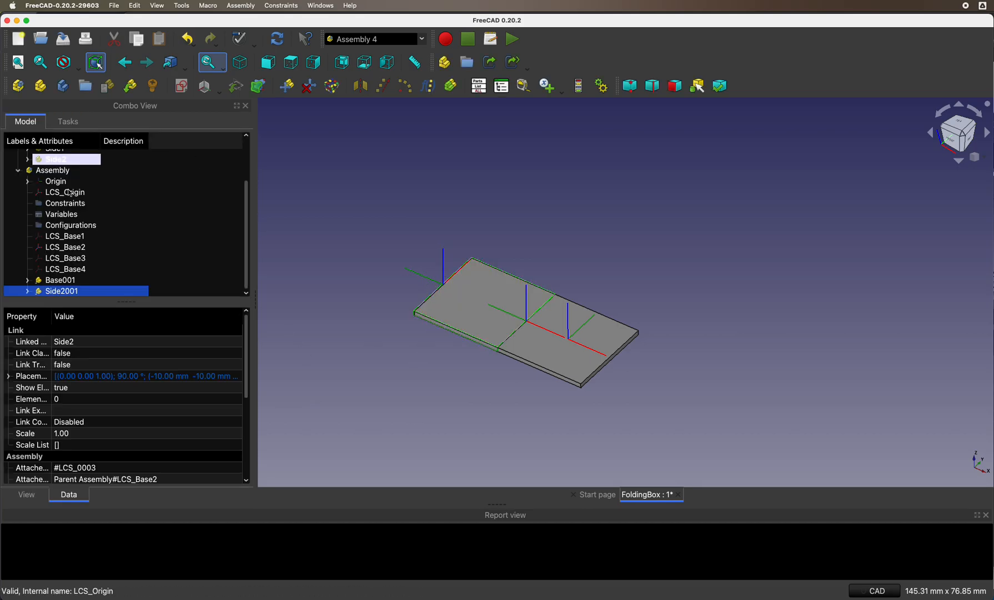
# - Insert Side1 as Side1001 on Side2001's LCS_Hook_Top, quarter-turned about X
pyautogui.click(52, 169)
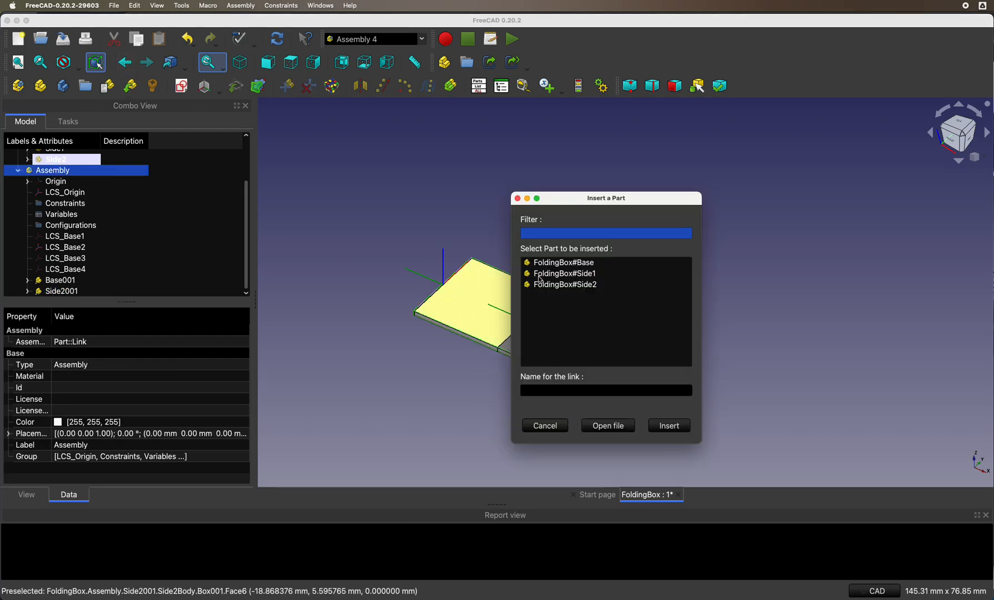
pyautogui.click(564, 272)
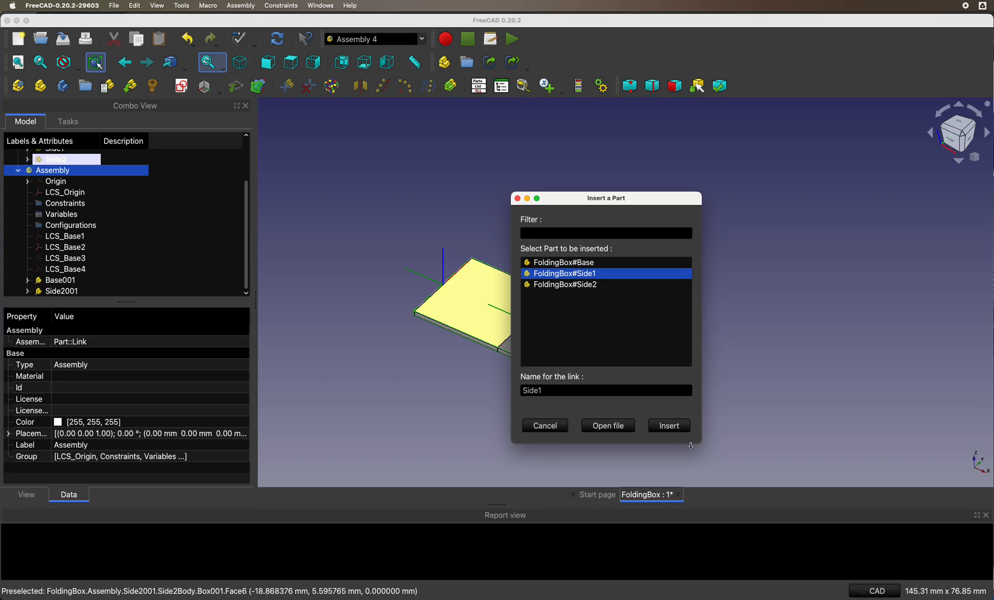
pyautogui.click(667, 425)
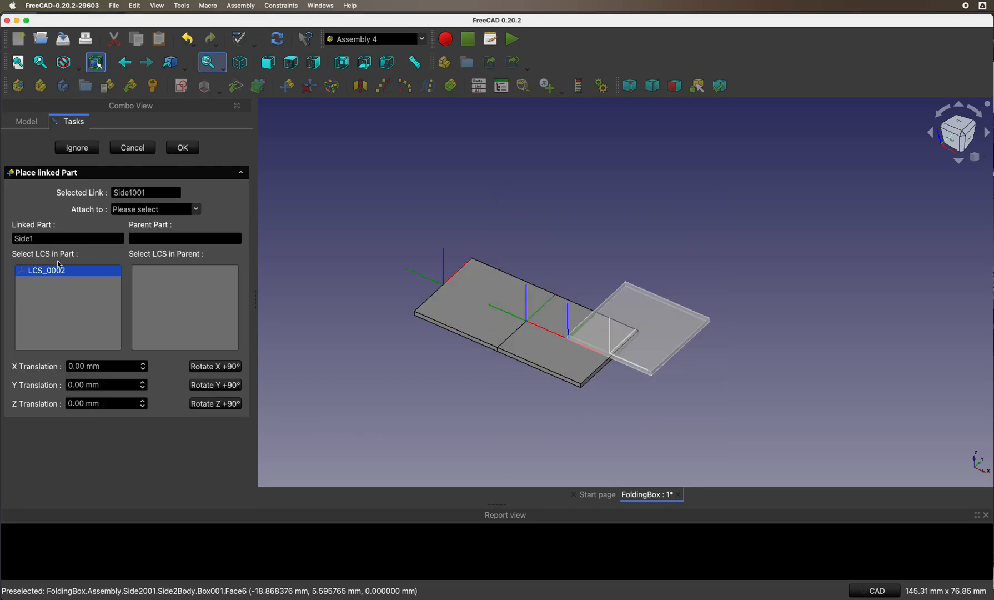
pyautogui.moveTo(142, 212)
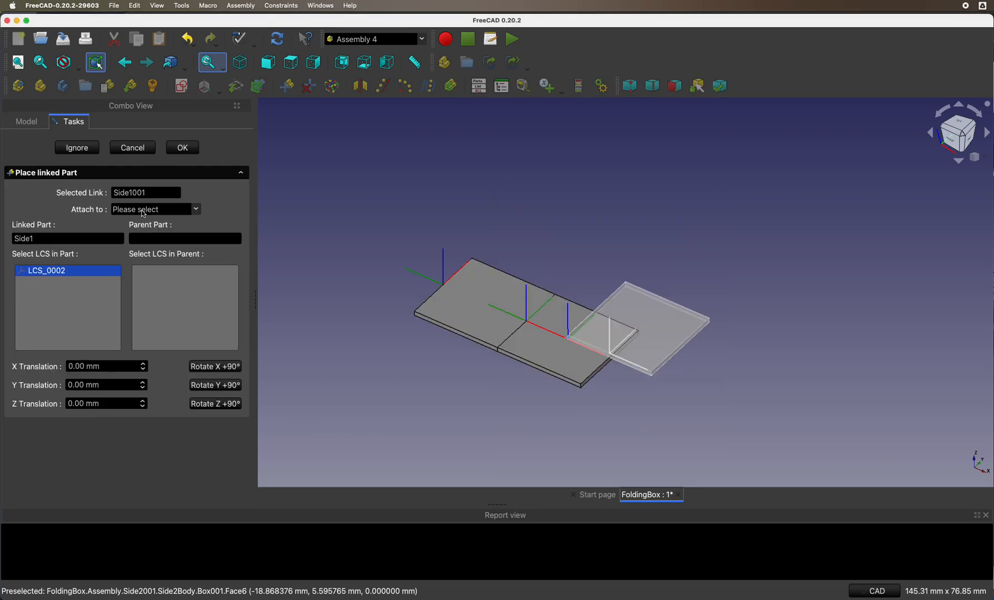
pyautogui.click(153, 208)
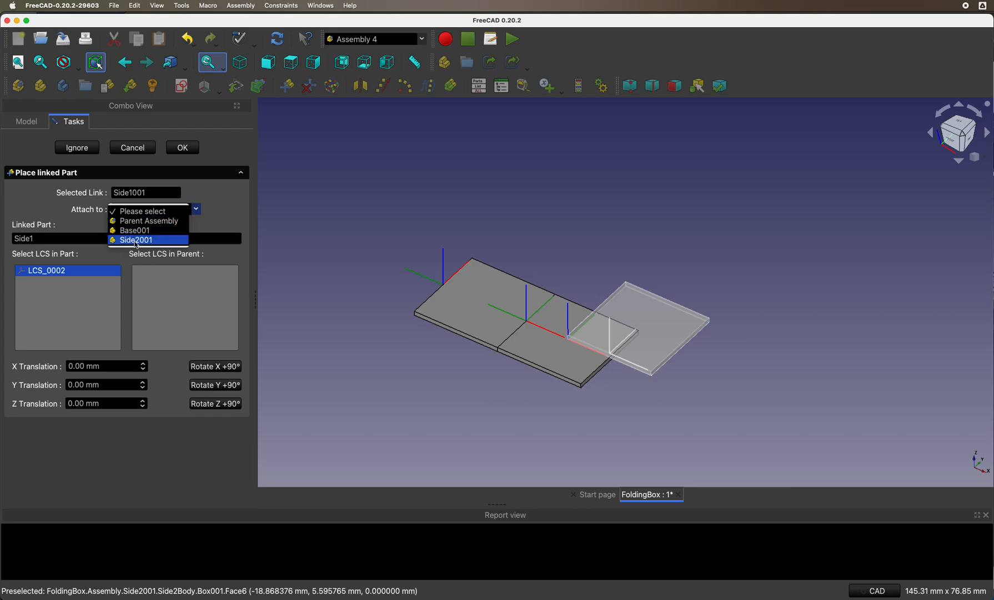
pyautogui.click(135, 240)
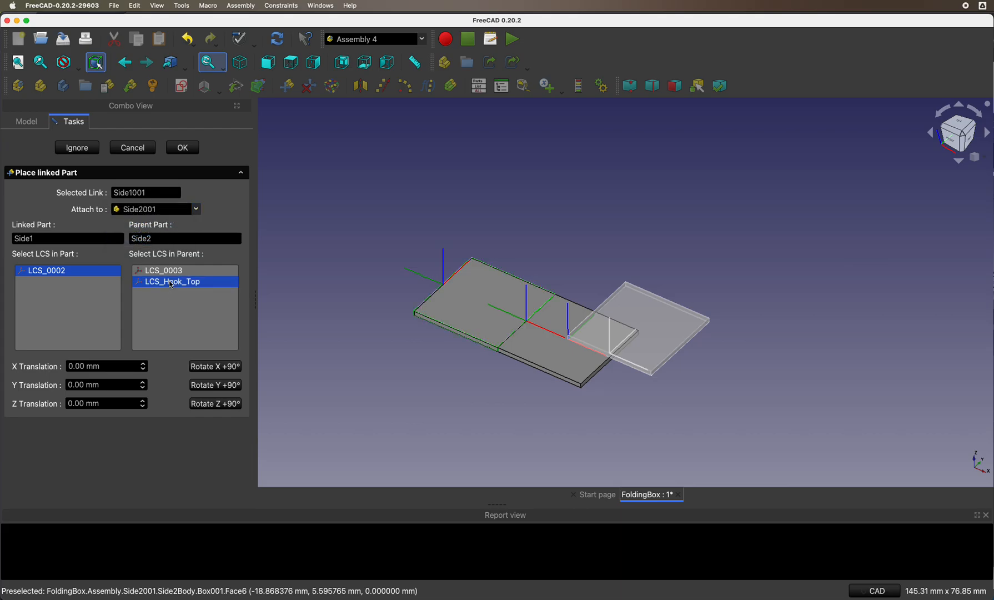
pyautogui.click(214, 366)
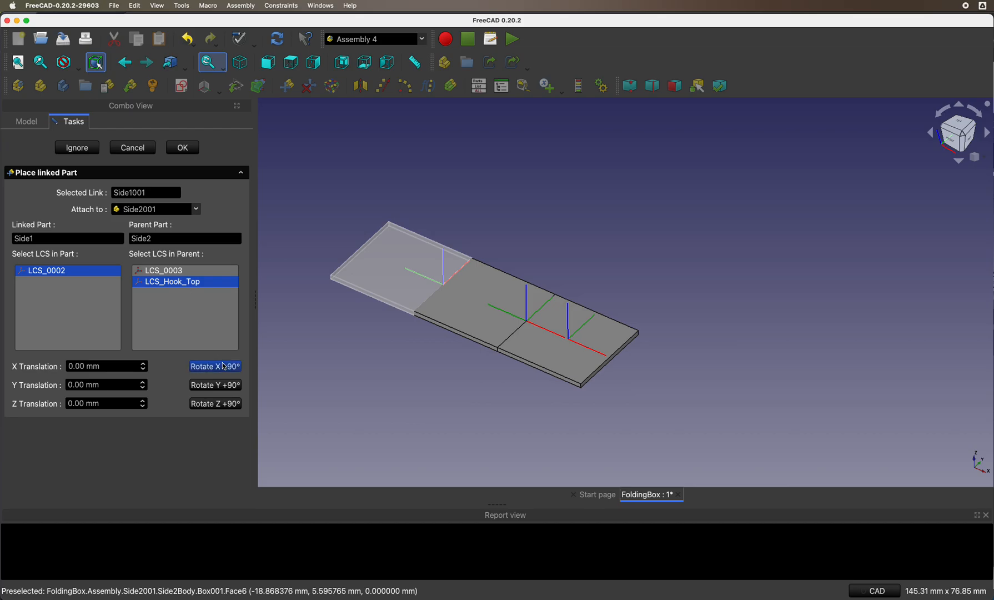
pyautogui.click(183, 147)
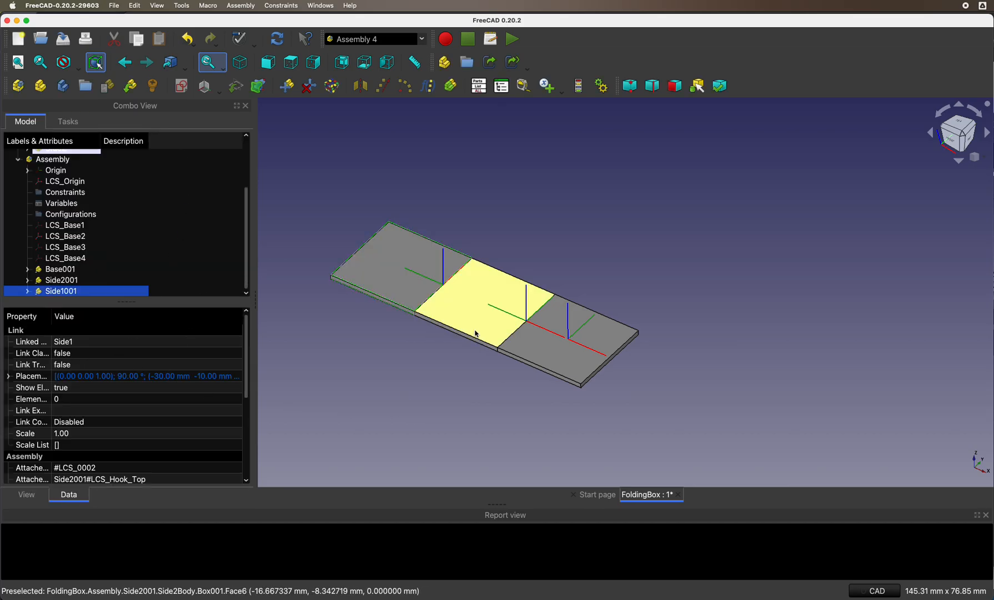
pyautogui.moveTo(485, 314)
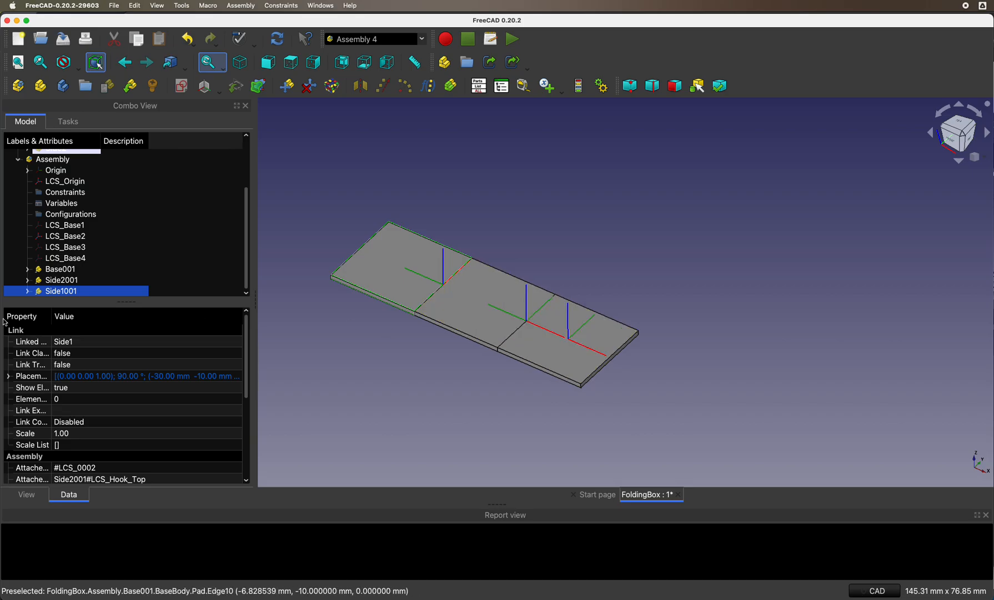
# - Toggle Base001 and Side2001 visibility to tell the plates apart
pyautogui.click(61, 268)
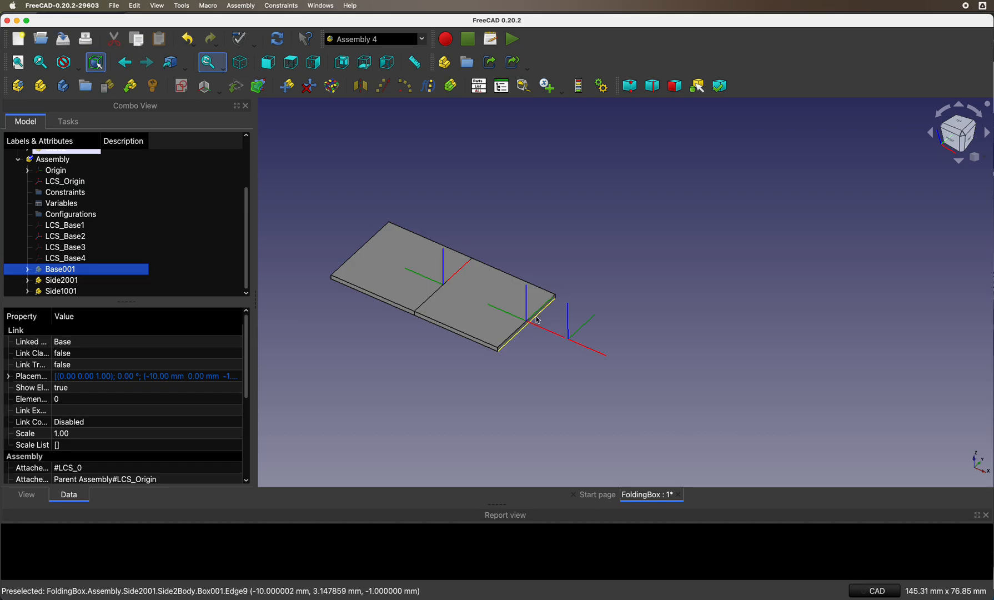
pyautogui.moveTo(275, 292)
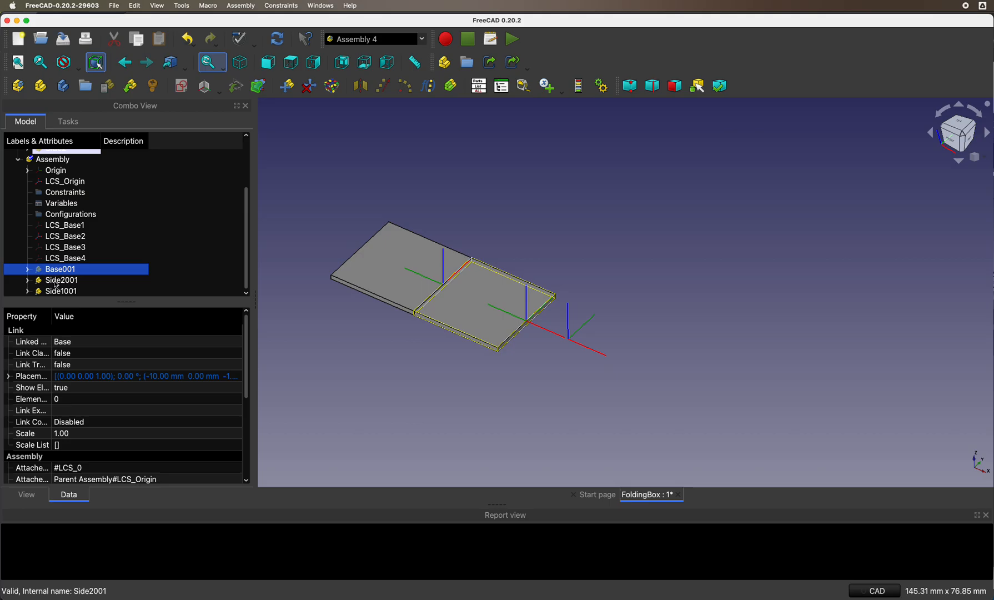
pyautogui.click(61, 280)
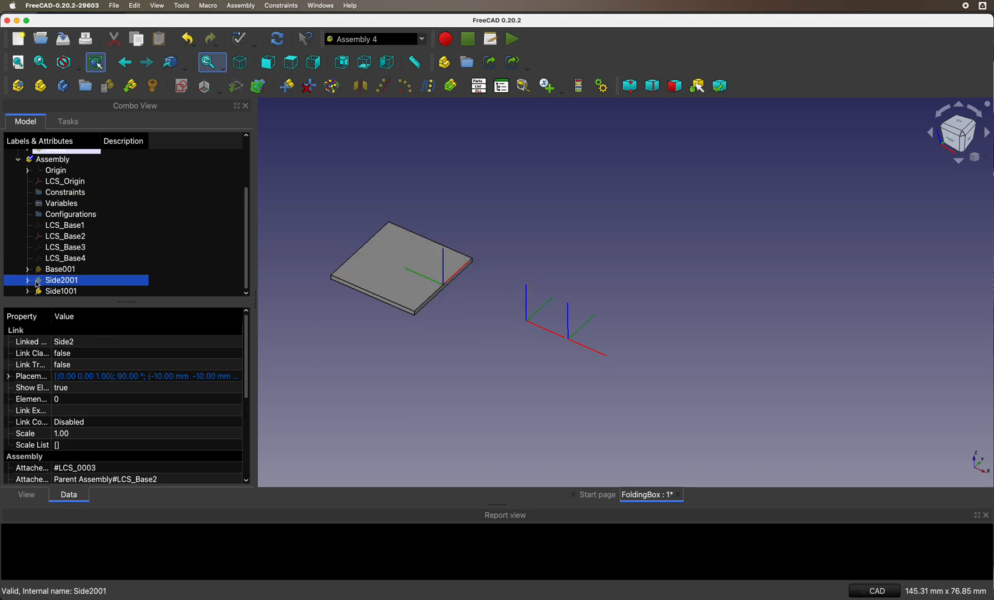
pyautogui.click(61, 268)
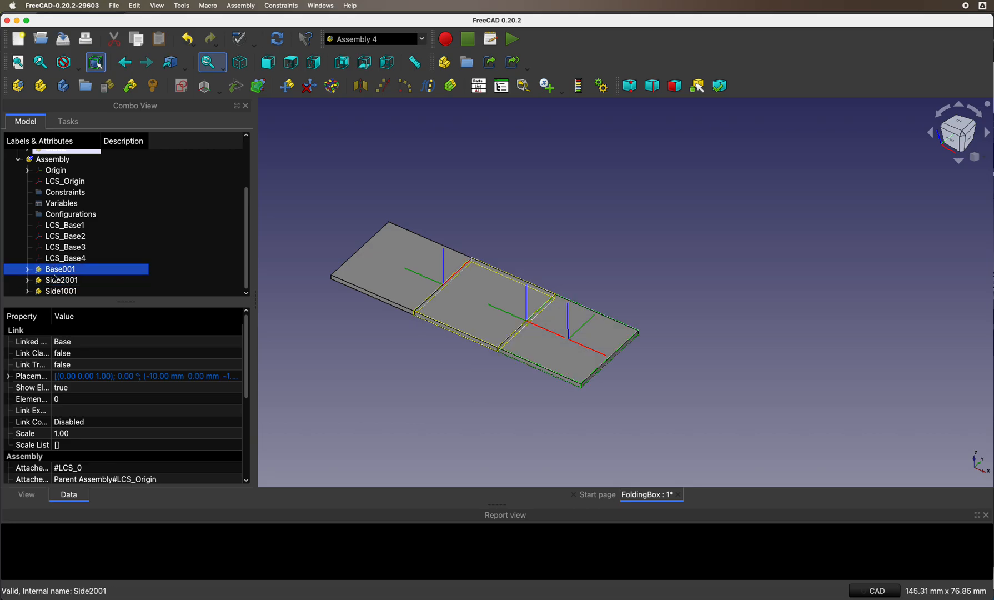
# - Review LCS_Base2's angle formula conditional on Variables.Count
pyautogui.click(66, 235)
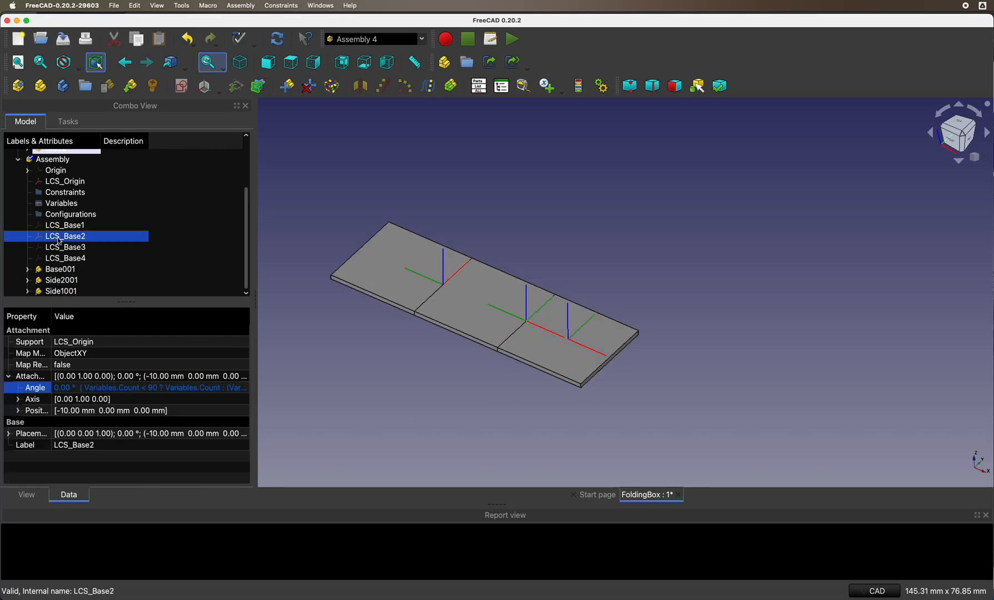
pyautogui.click(19, 399)
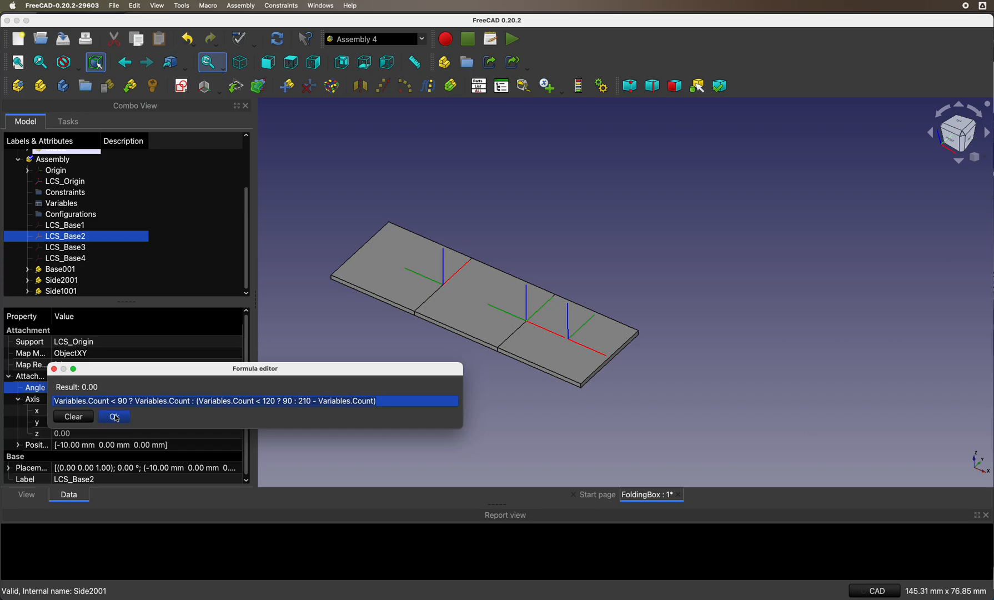
pyautogui.click(113, 416)
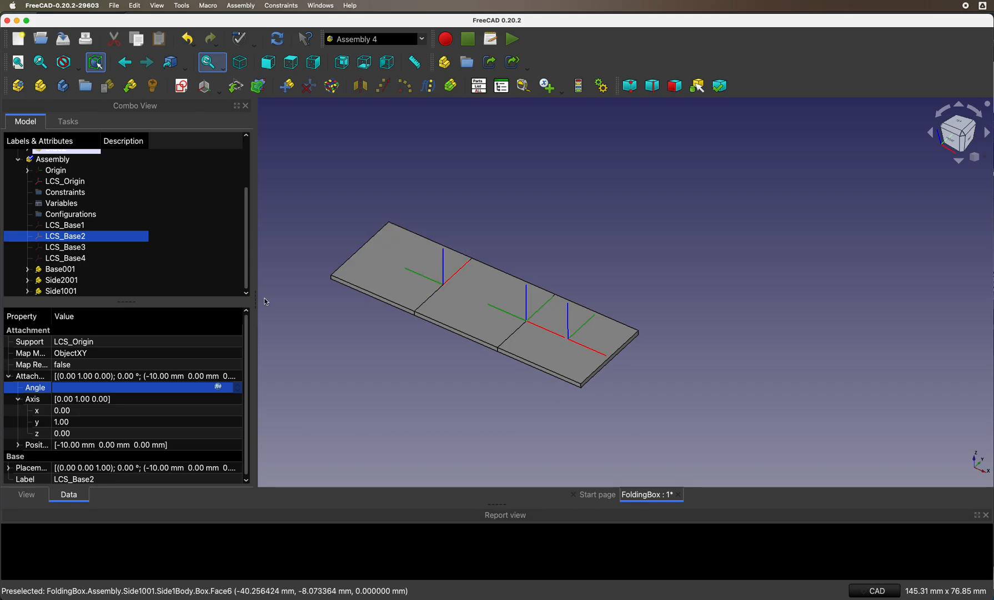
pyautogui.moveTo(401, 284)
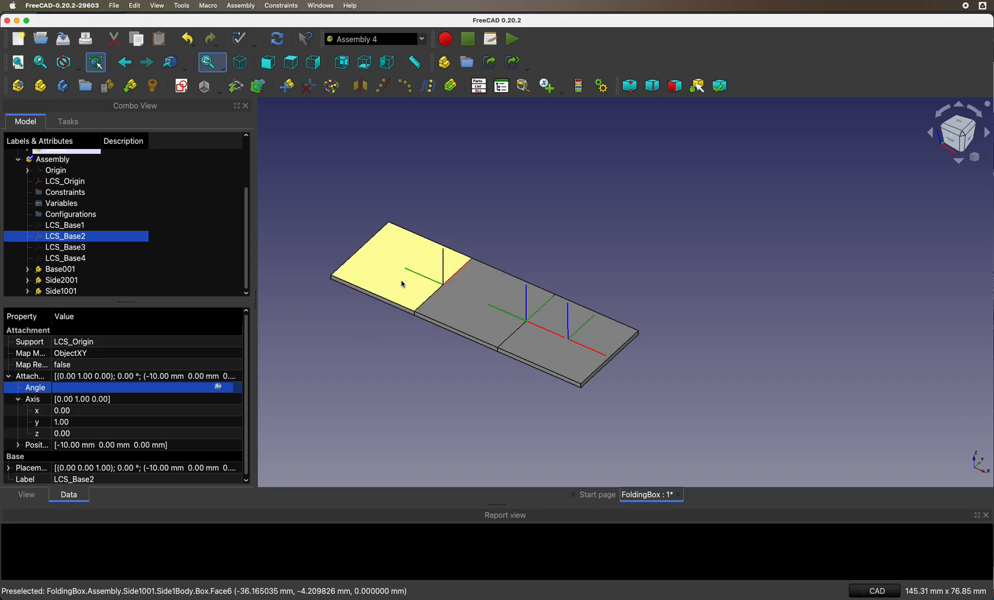
pyautogui.moveTo(462, 311)
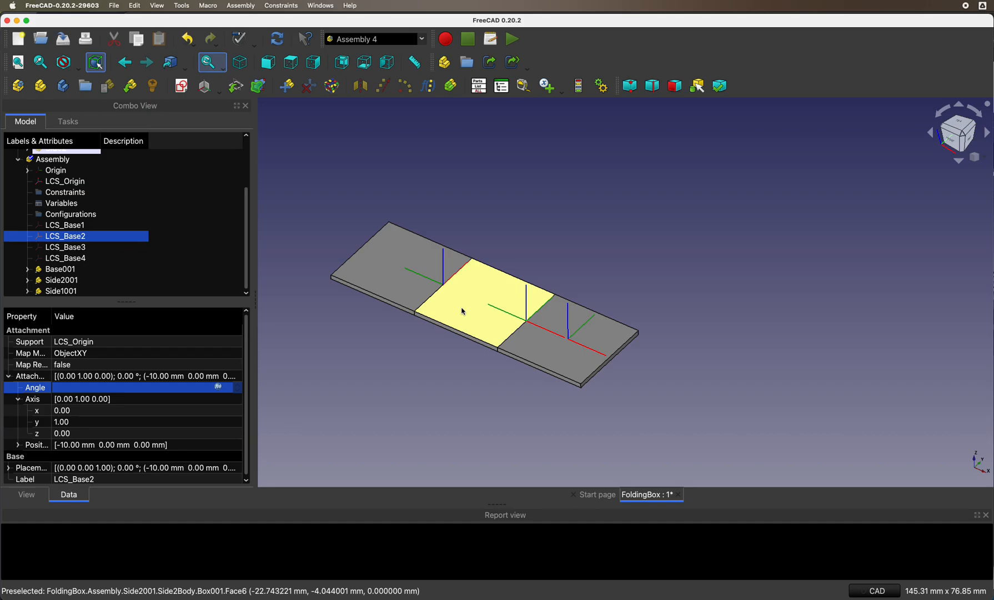
pyautogui.moveTo(456, 198)
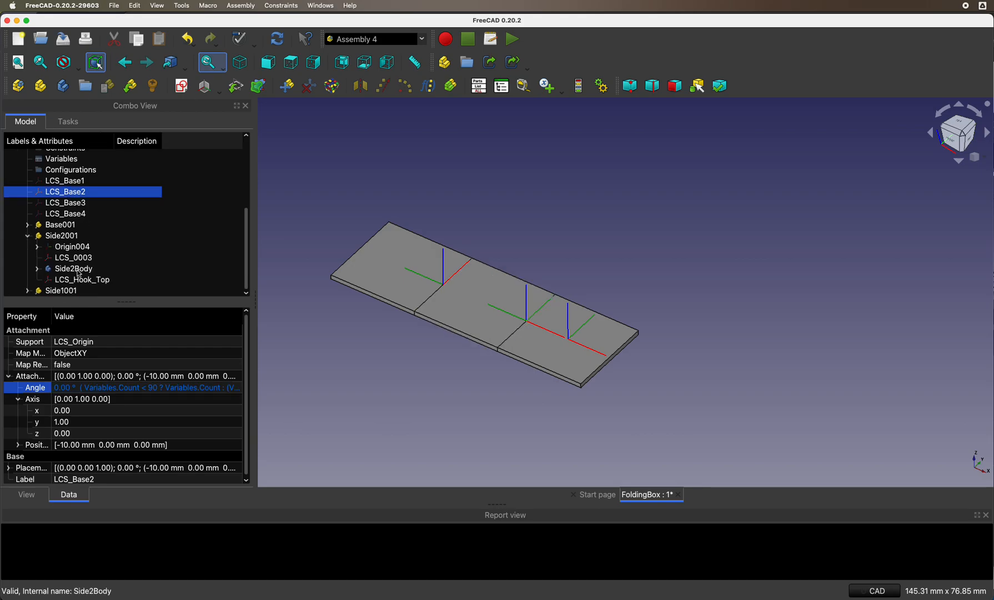
# - Review the Count-conditional angle formula on Side2001's LCS_Hook_Top axis
pyautogui.click(82, 280)
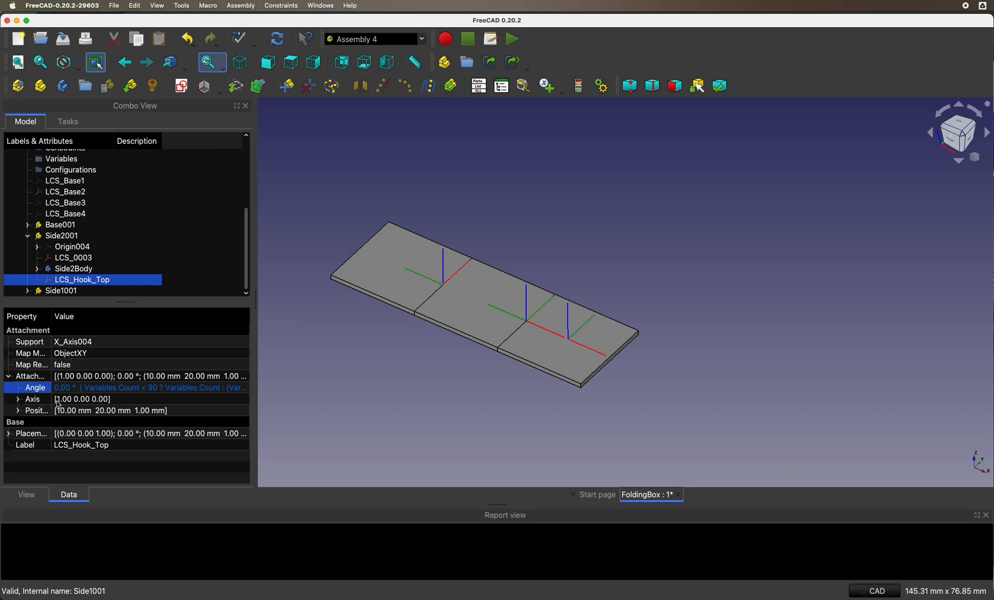
pyautogui.click(19, 399)
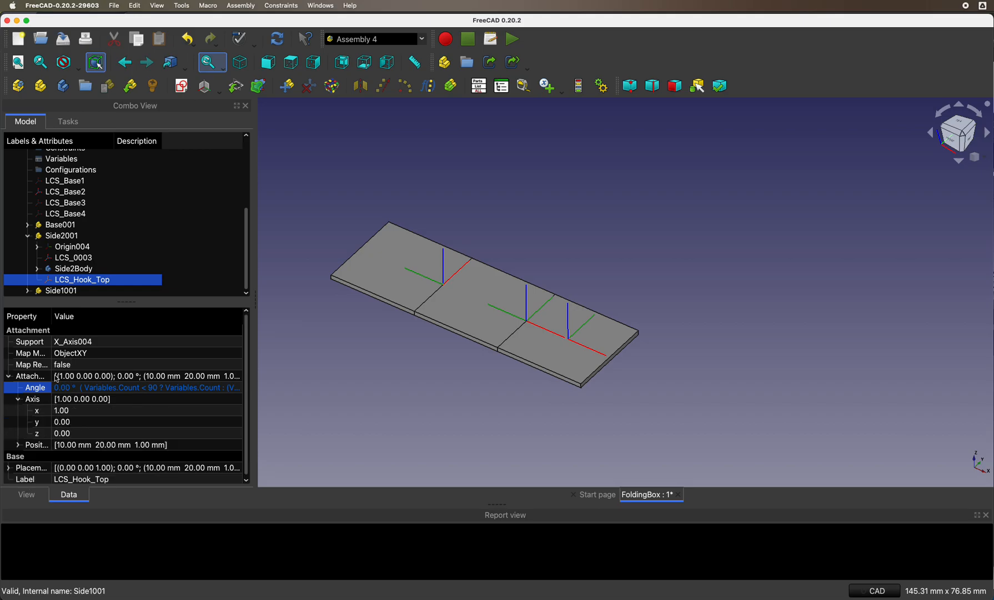
pyautogui.click(145, 388)
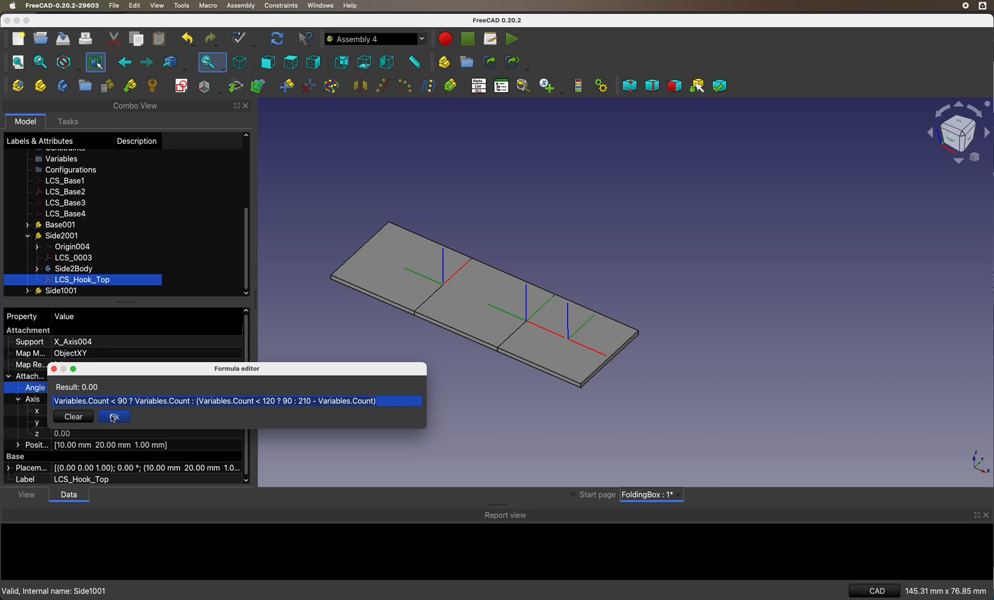
pyautogui.click(113, 416)
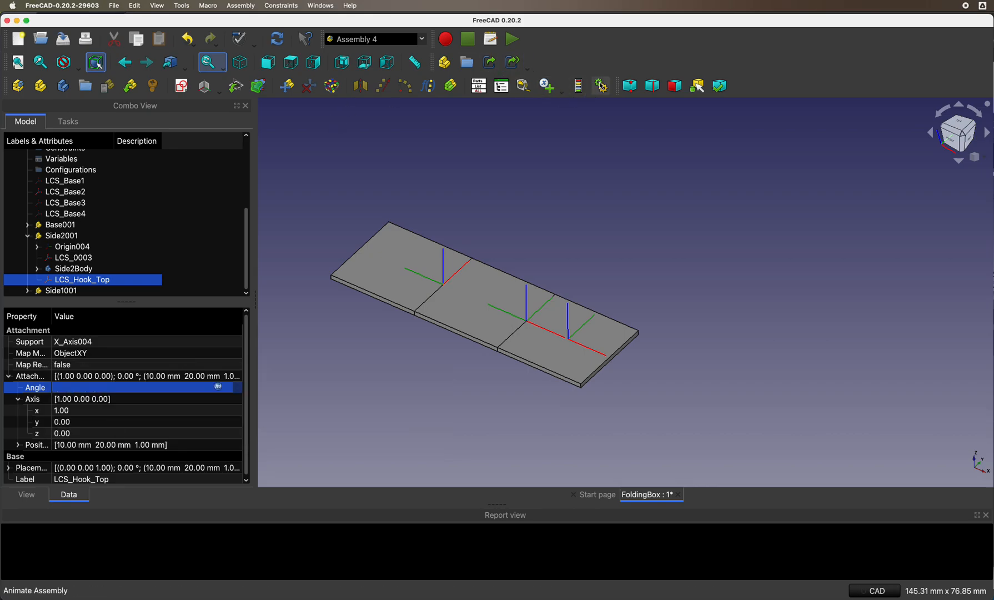
# - Run the Count animation 0–210 to fold the panels, then slide Count back to 0
pyautogui.click(599, 85)
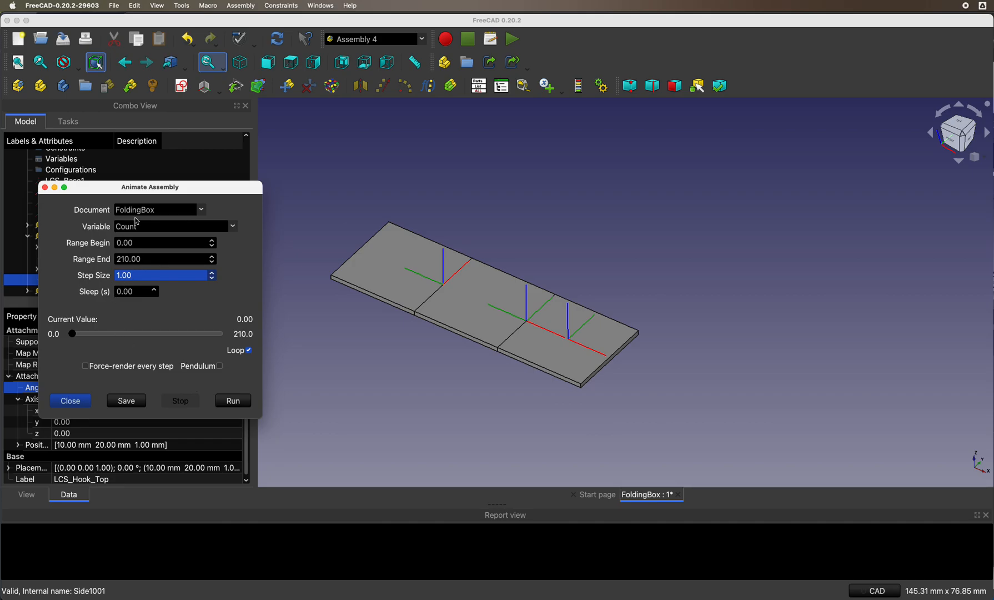
pyautogui.moveTo(243, 420)
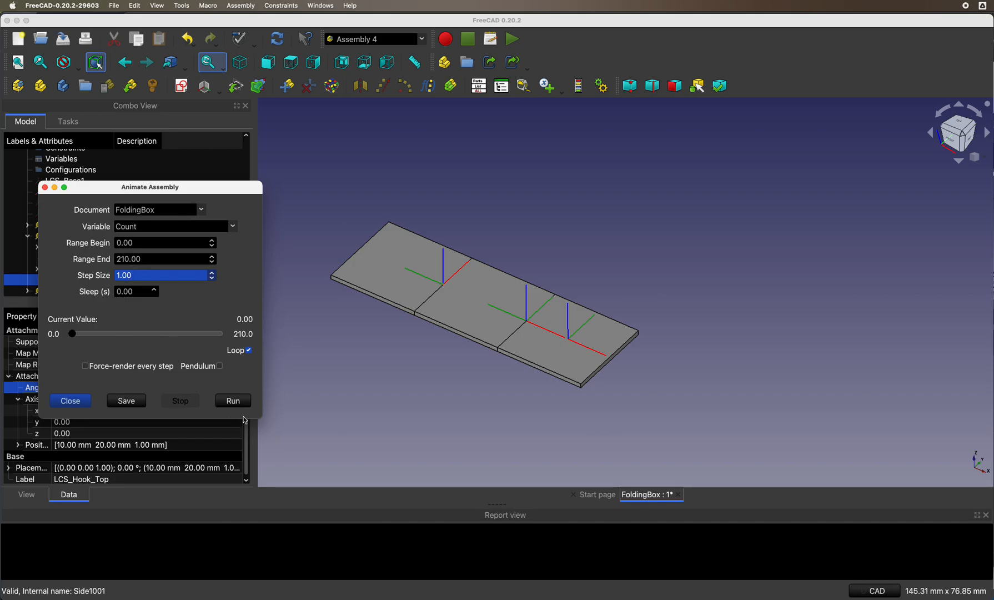
pyautogui.click(232, 400)
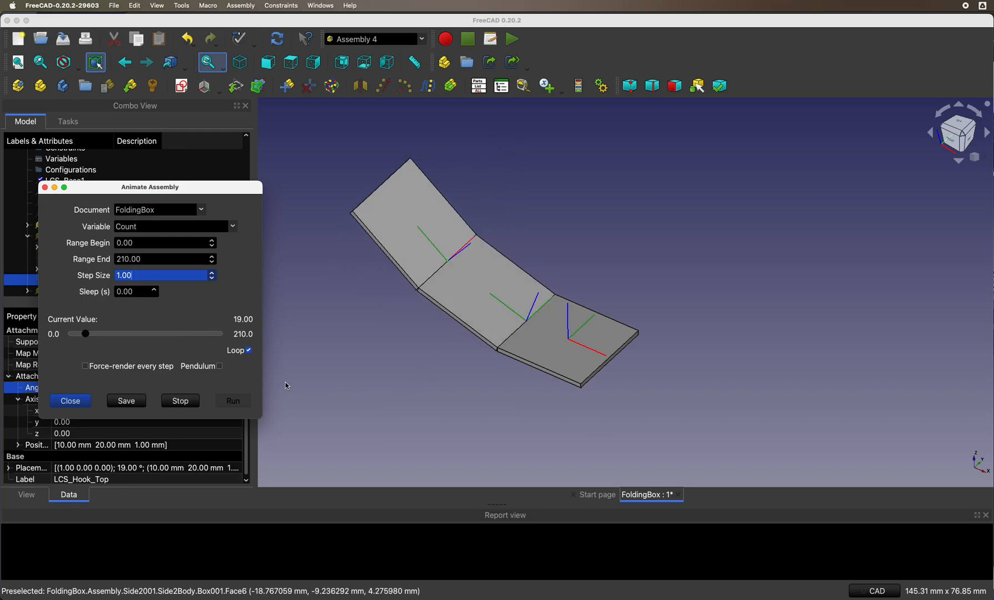
pyautogui.moveTo(83, 334); pyautogui.dragTo(106, 333)
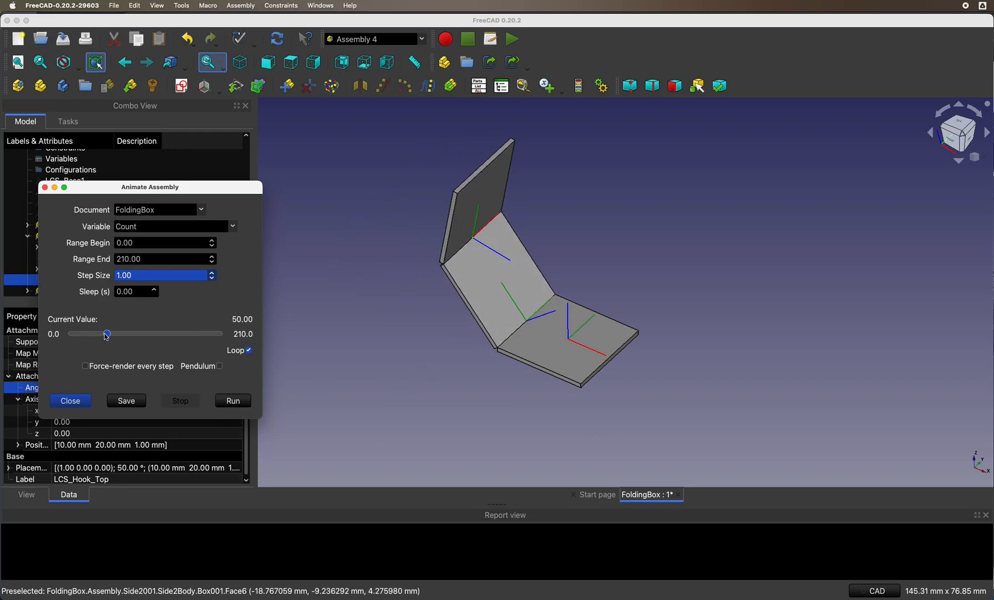
pyautogui.moveTo(105, 333); pyautogui.dragTo(71, 333)
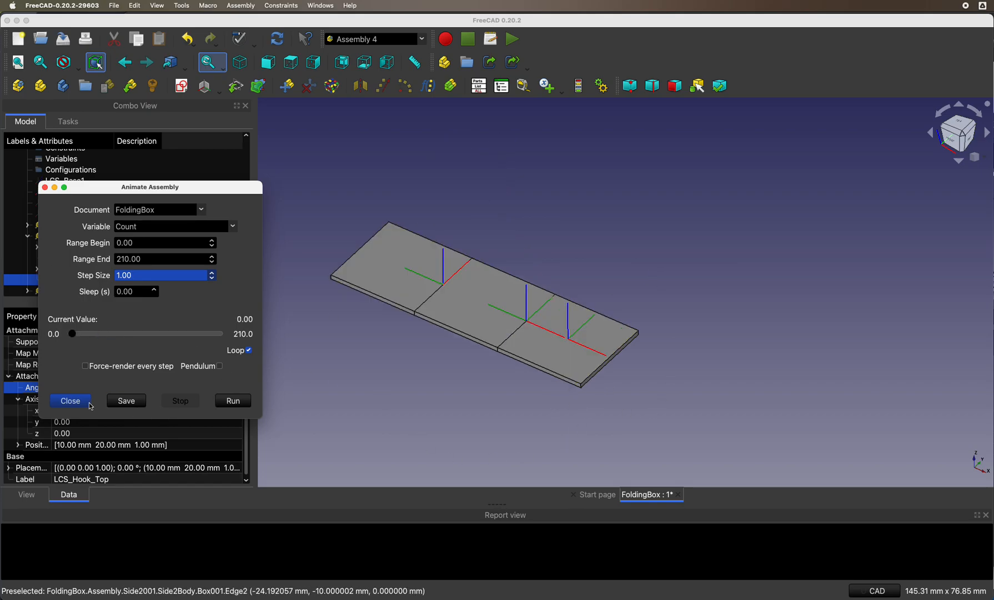
pyautogui.click(70, 400)
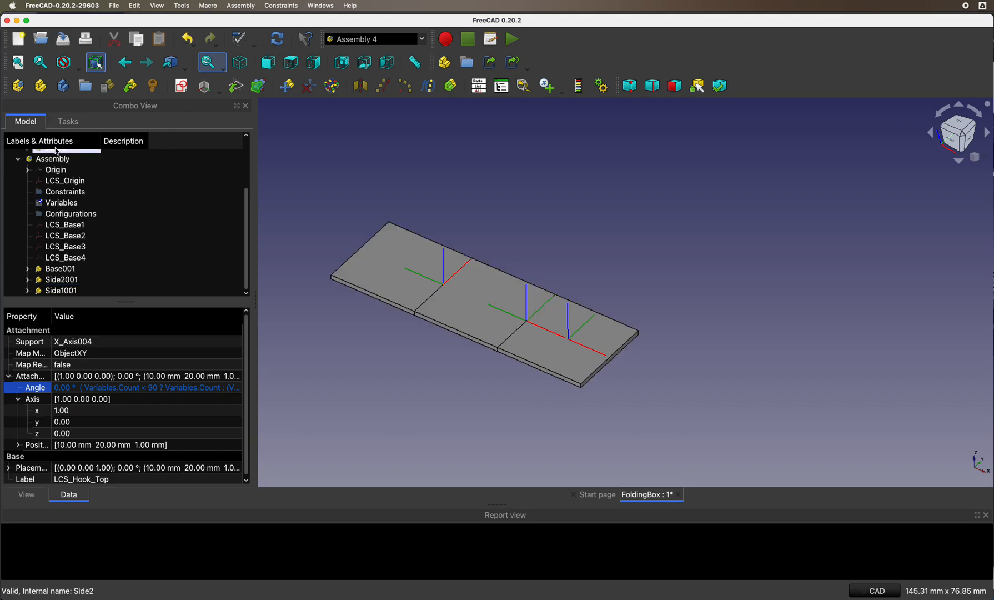
# - Insert another Side1 copy as Side1002 attached to the parent assembly at LCS_Base1
pyautogui.click(52, 158)
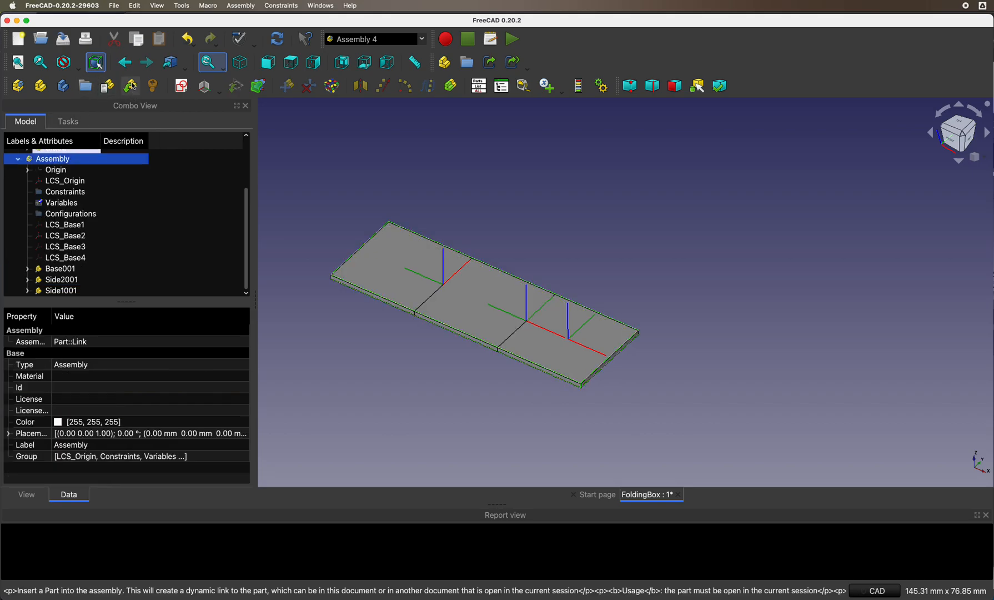
pyautogui.click(130, 85)
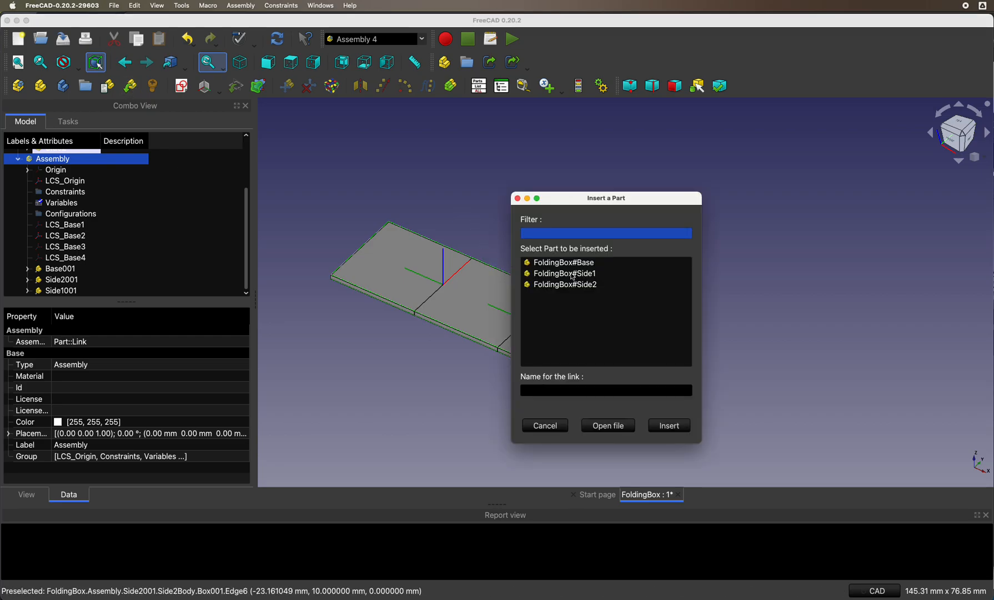
pyautogui.click(667, 424)
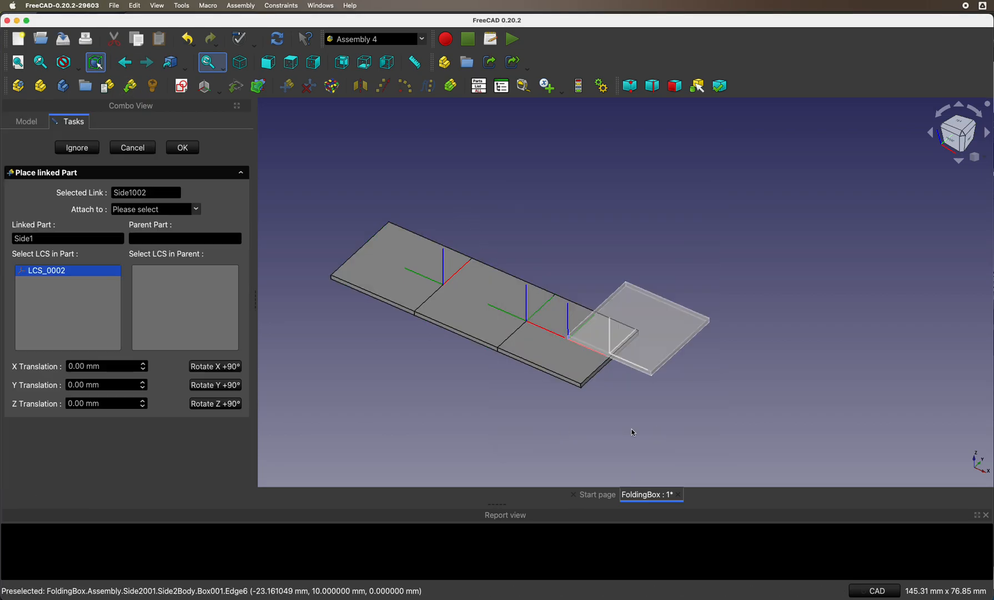
pyautogui.click(154, 208)
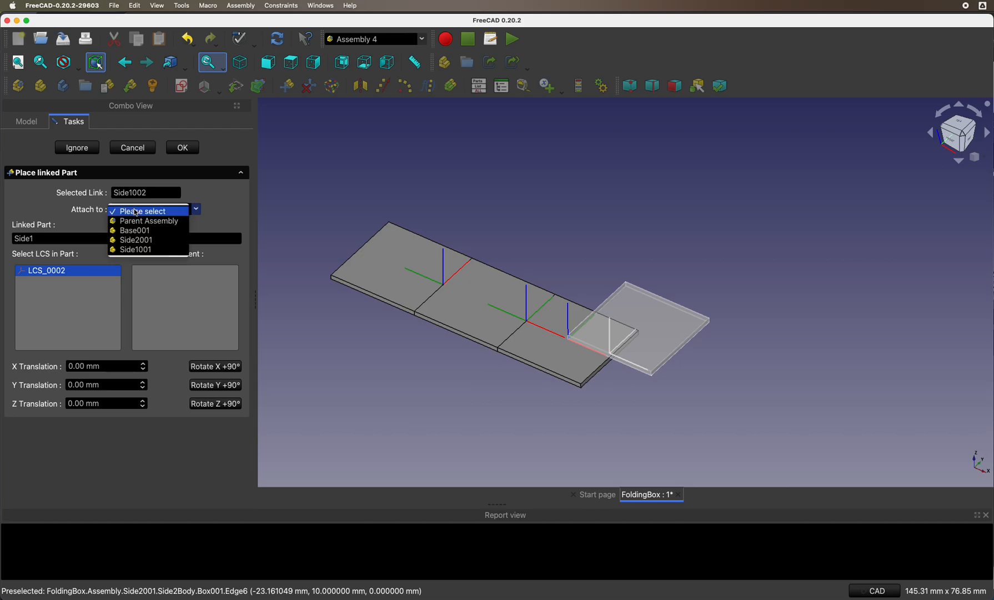
pyautogui.click(148, 220)
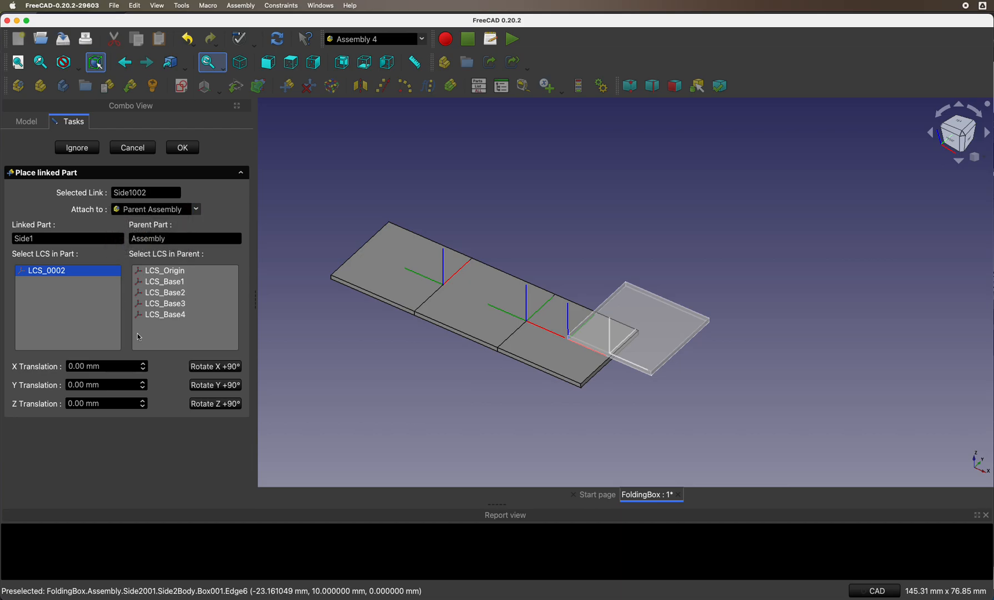
pyautogui.click(165, 281)
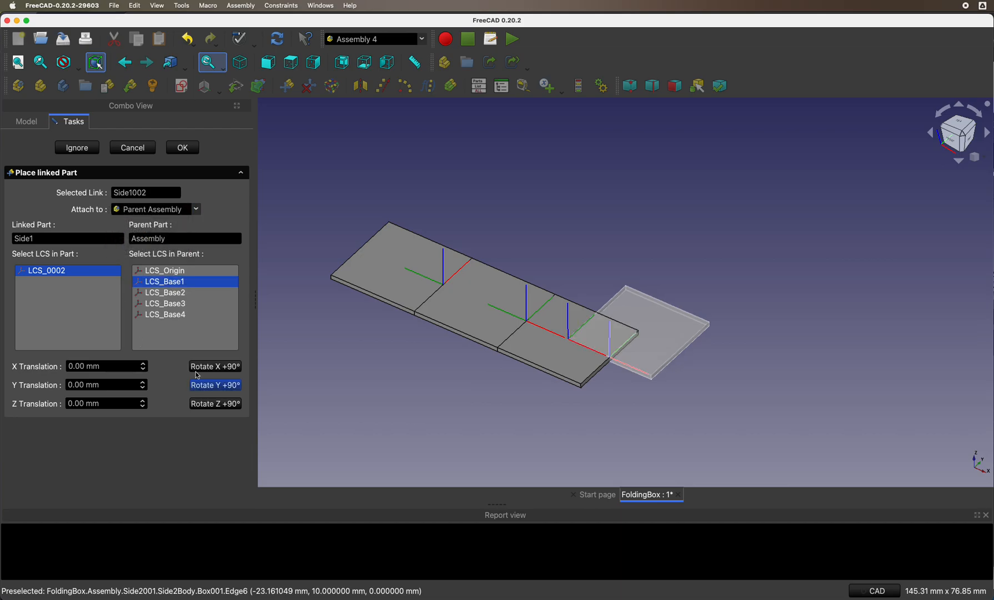
pyautogui.moveTo(547, 324)
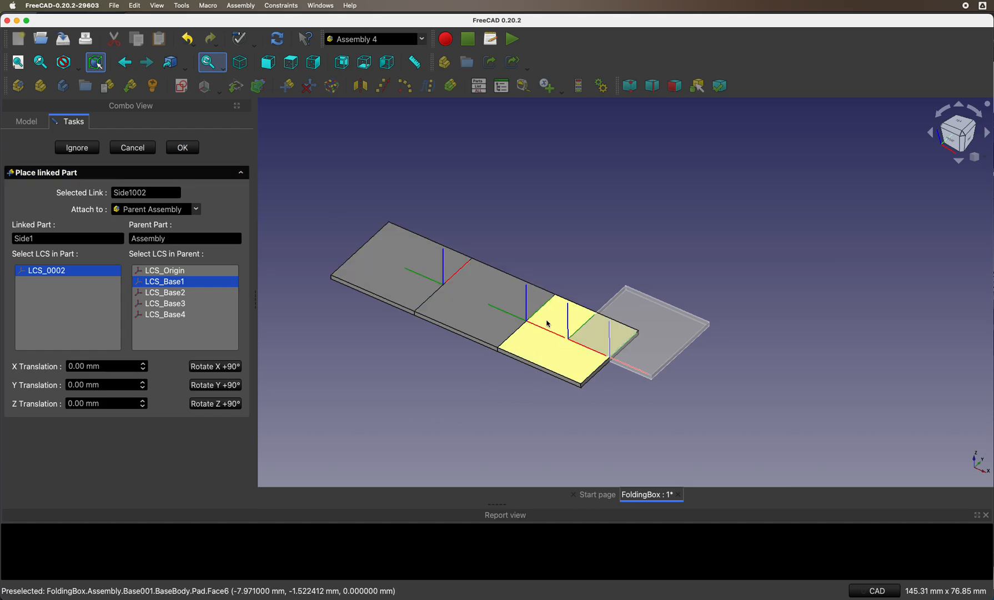
# - Rotate Side1002 two quarter turns about Z so it points outward and confirm it
pyautogui.click(214, 403)
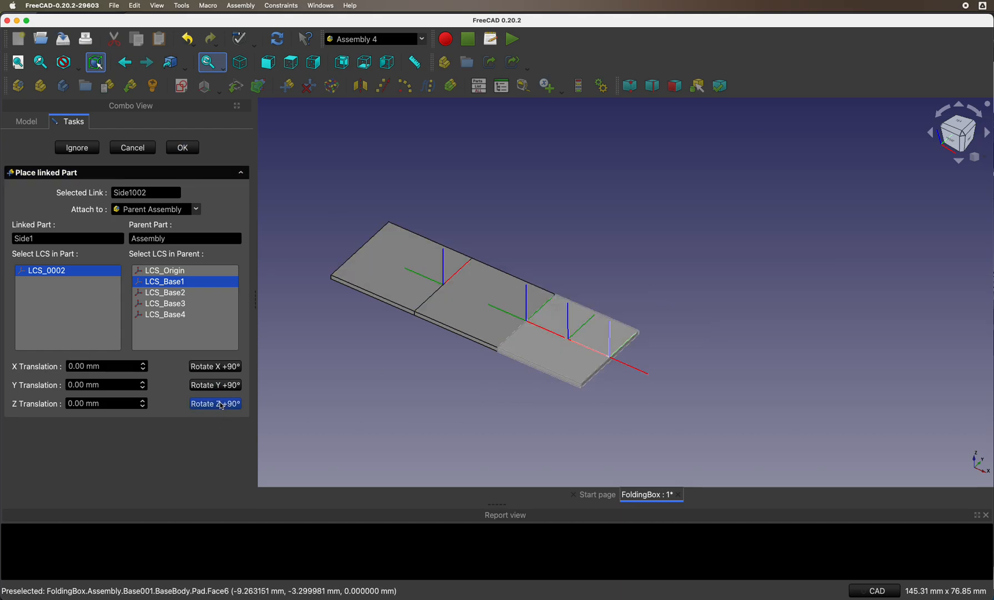
pyautogui.click(214, 403)
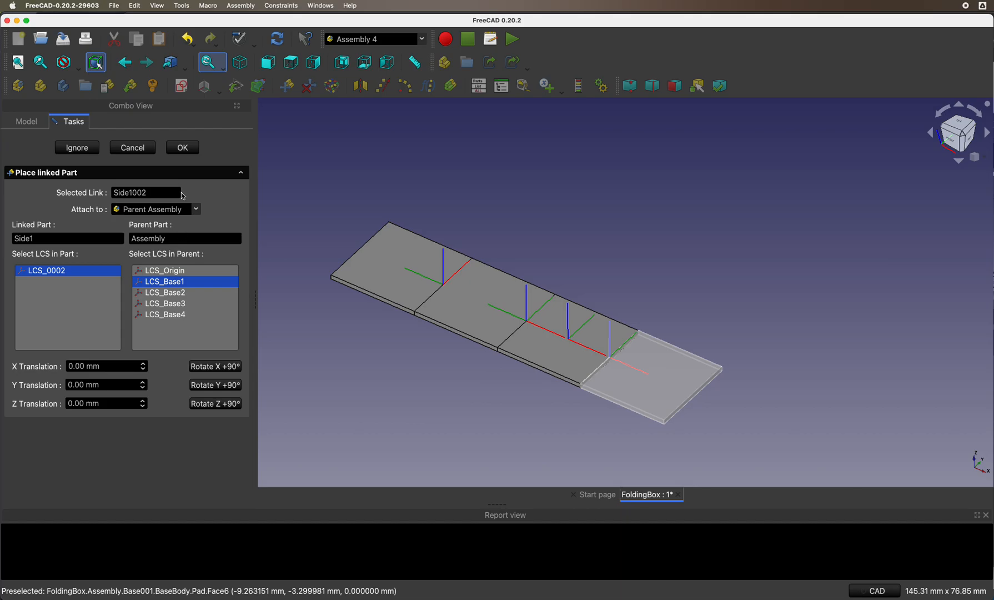
pyautogui.click(182, 147)
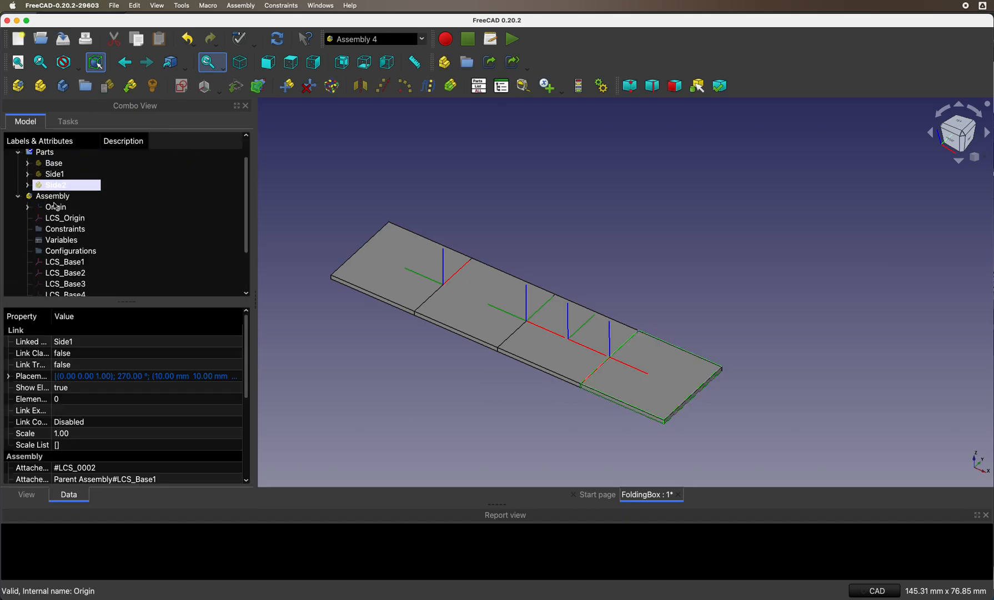
pyautogui.click(53, 195)
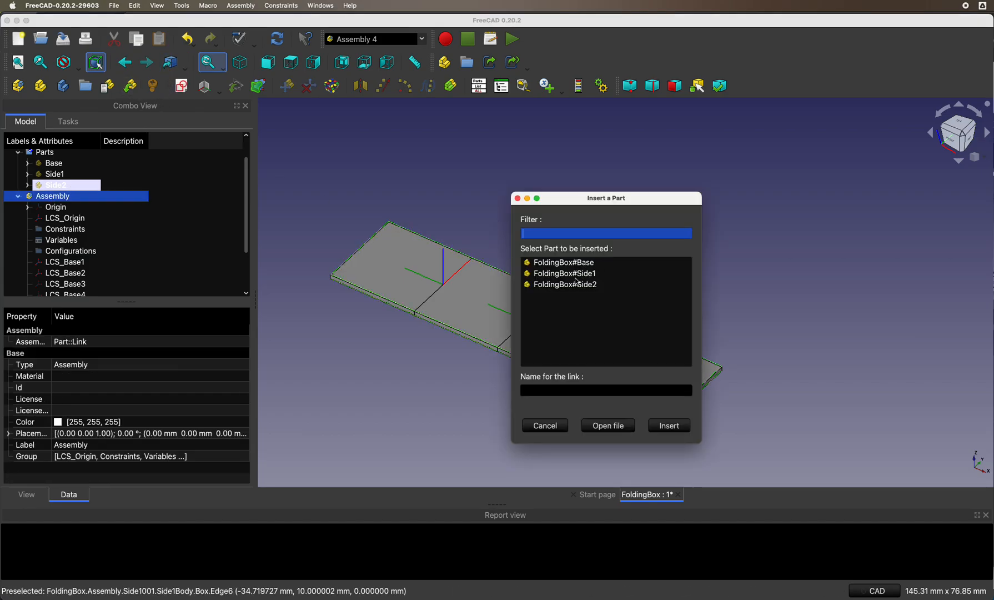
# - Insert Side1003 attached to the parent assembly at a side LCS_Base, sticking out sideways
pyautogui.click(668, 424)
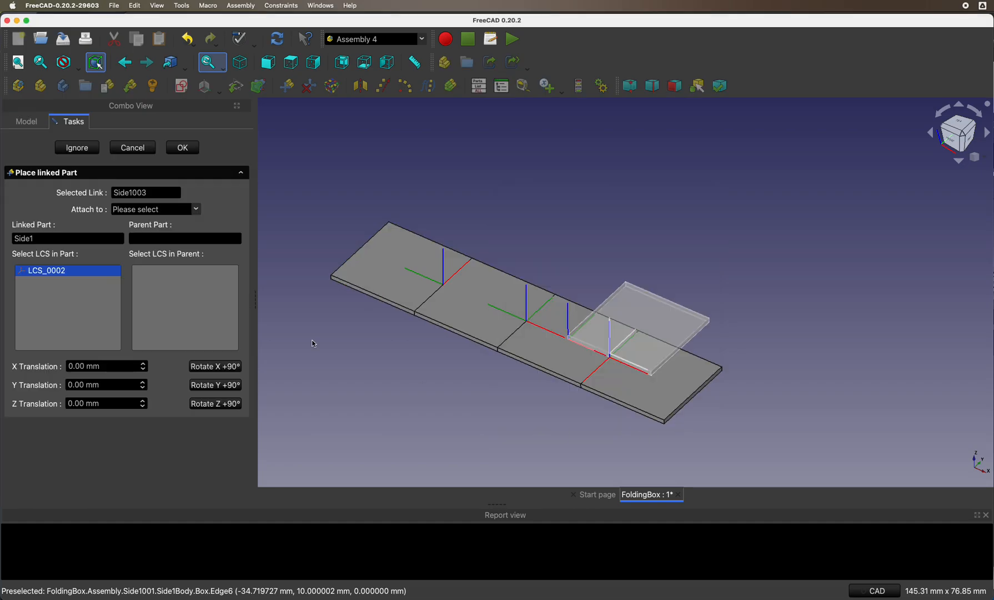
pyautogui.click(155, 209)
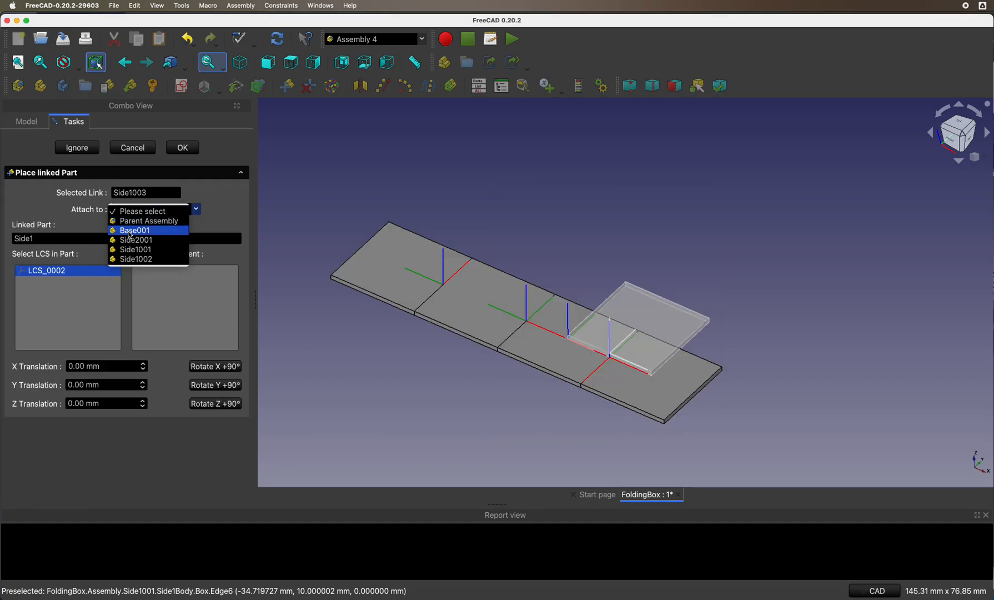
pyautogui.click(151, 220)
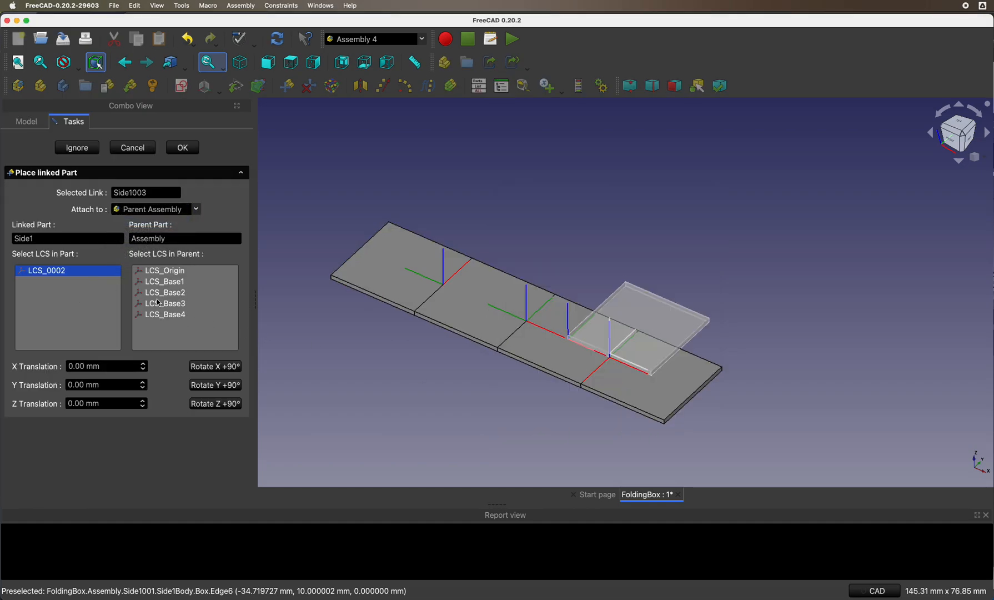
pyautogui.click(166, 303)
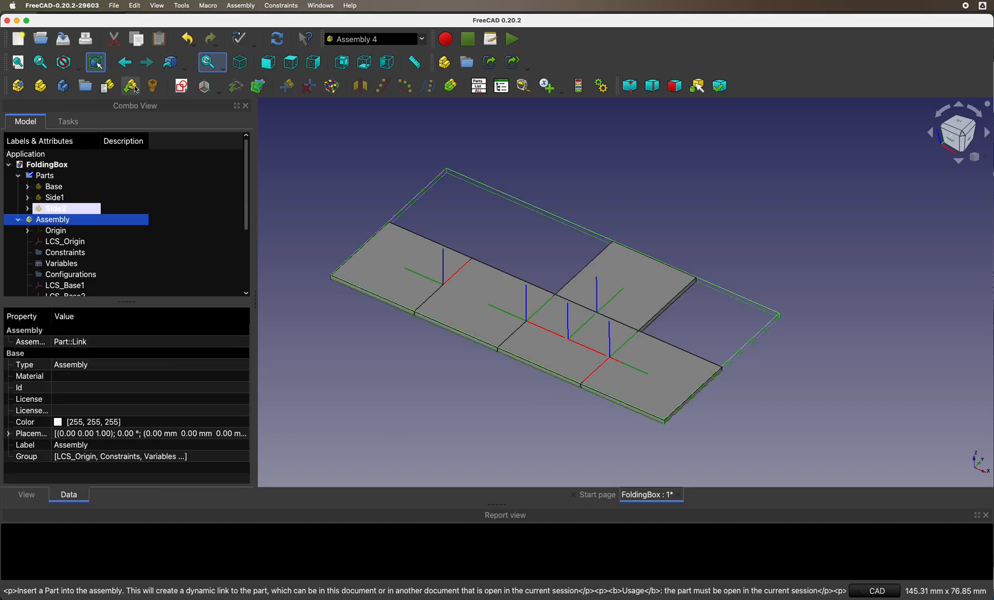
# - Insert Side1004 at LCS_Base4 rotated Z +90°, completing the cross layout
pyautogui.click(129, 85)
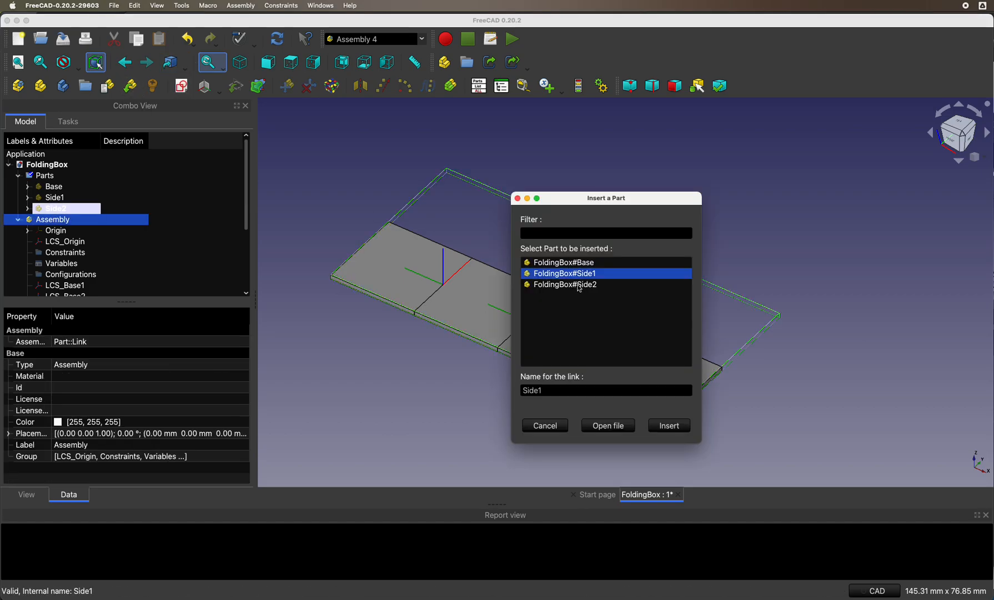
pyautogui.click(668, 425)
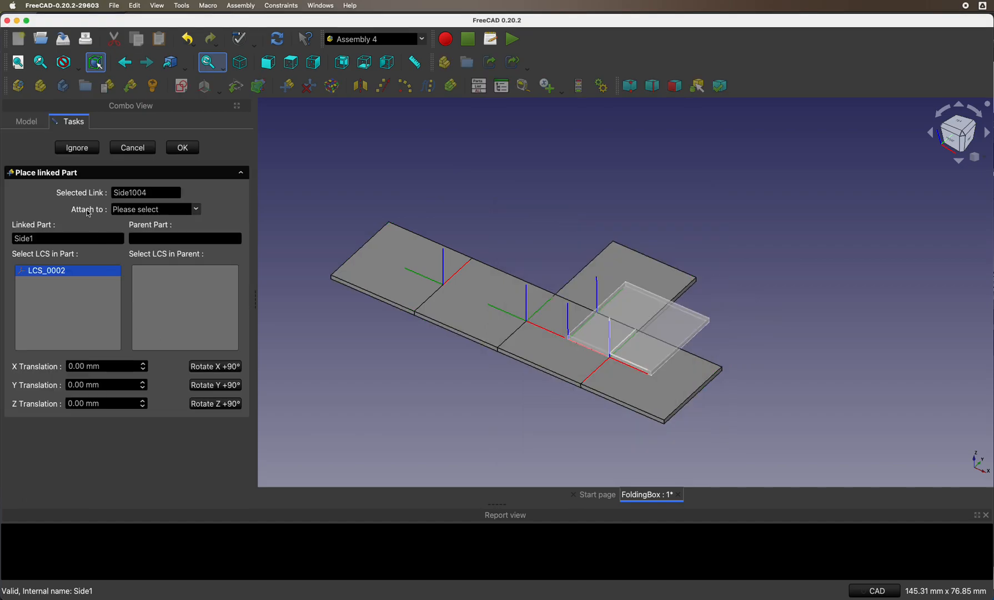
pyautogui.click(155, 209)
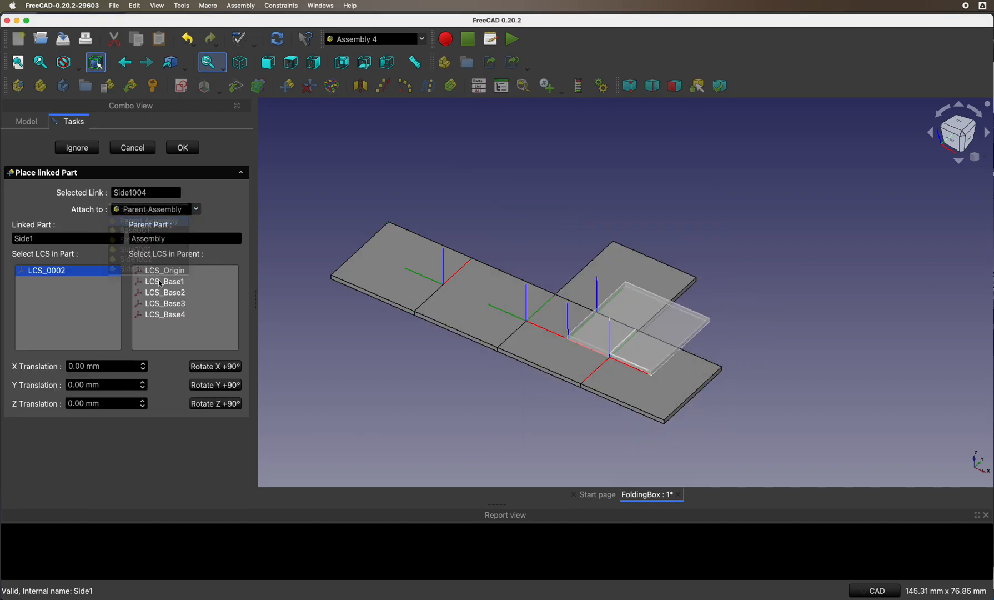
pyautogui.click(164, 315)
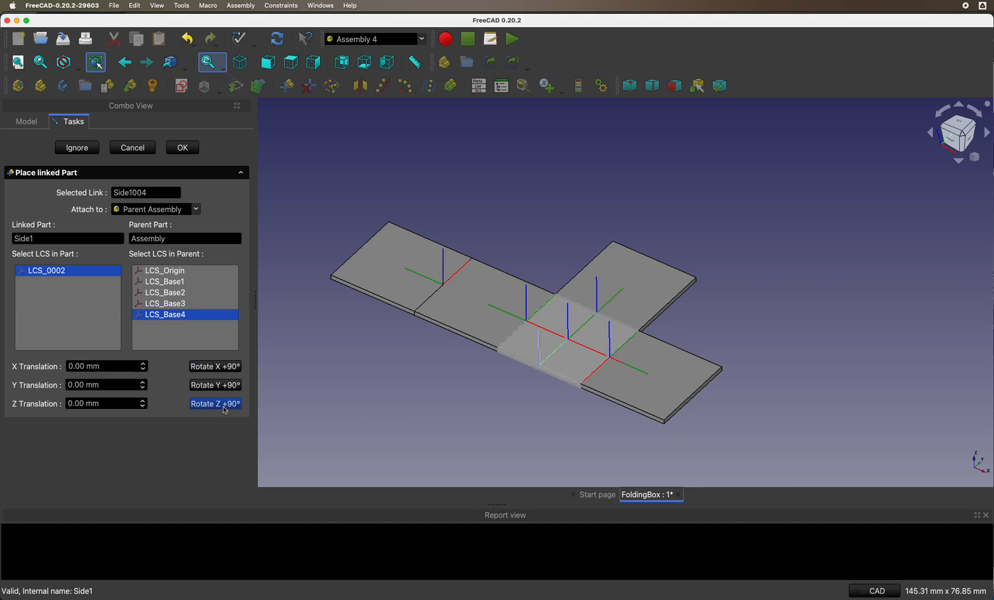
pyautogui.click(214, 403)
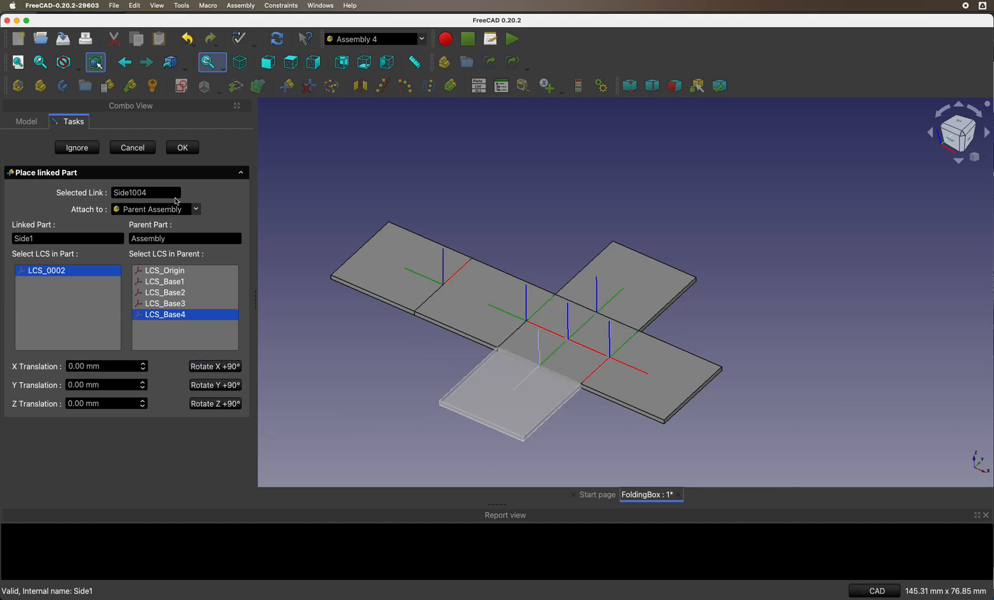
pyautogui.click(182, 146)
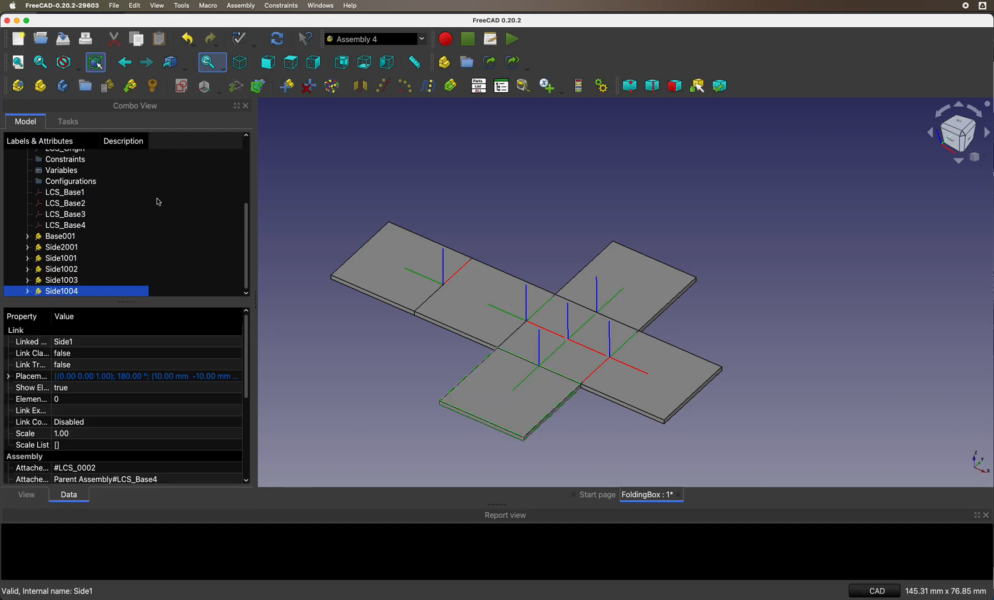
pyautogui.moveTo(614, 395)
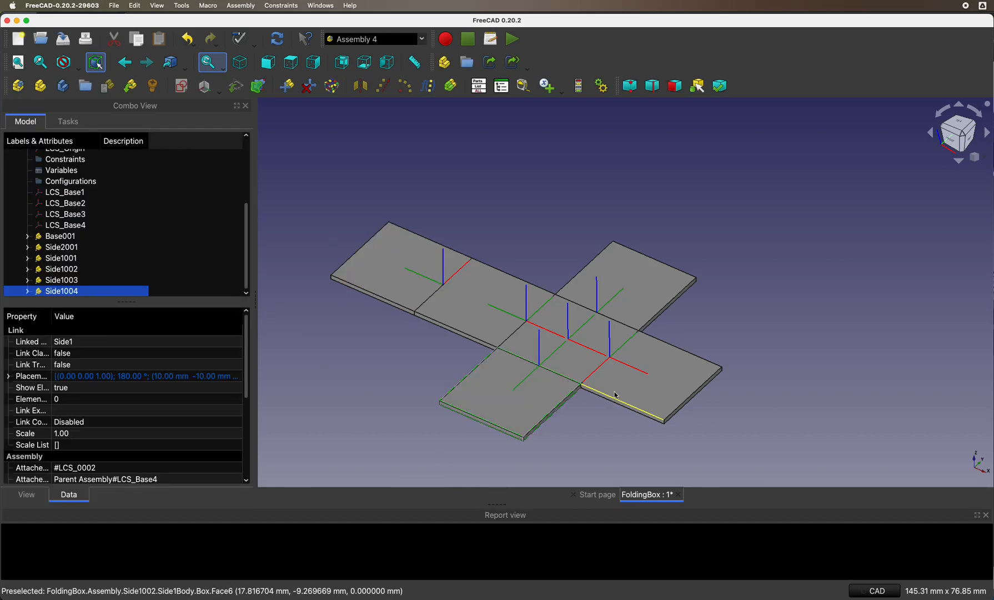
pyautogui.moveTo(562, 397)
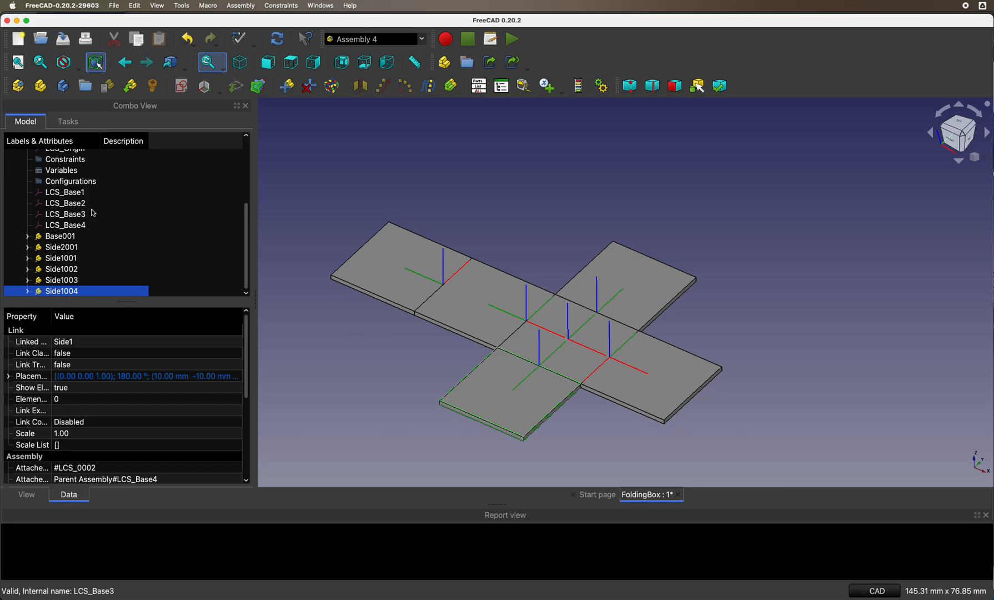
pyautogui.click(65, 226)
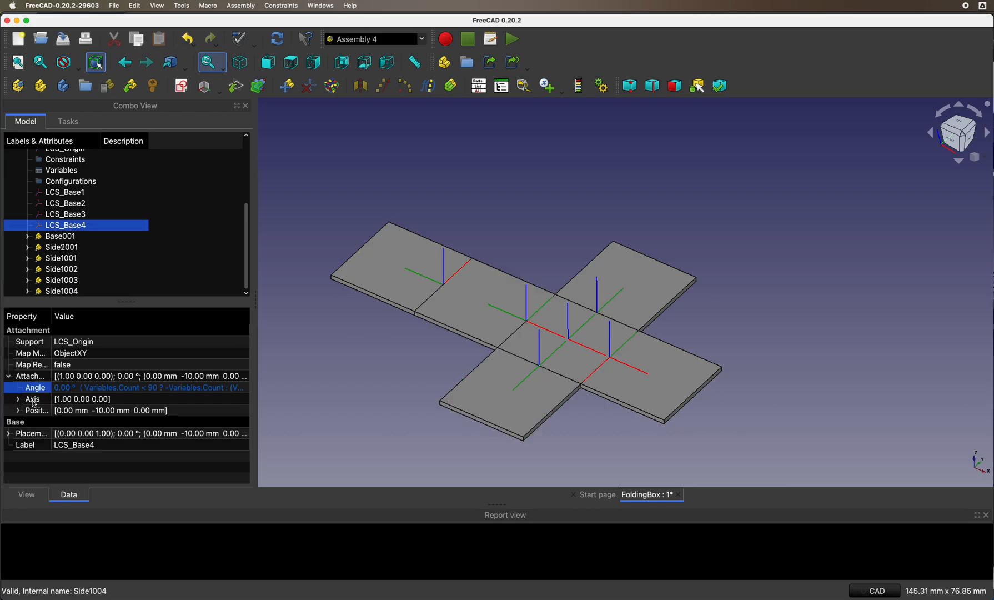
# - Review LCS_Base4's Count-conditional hinge angle formula
pyautogui.click(19, 398)
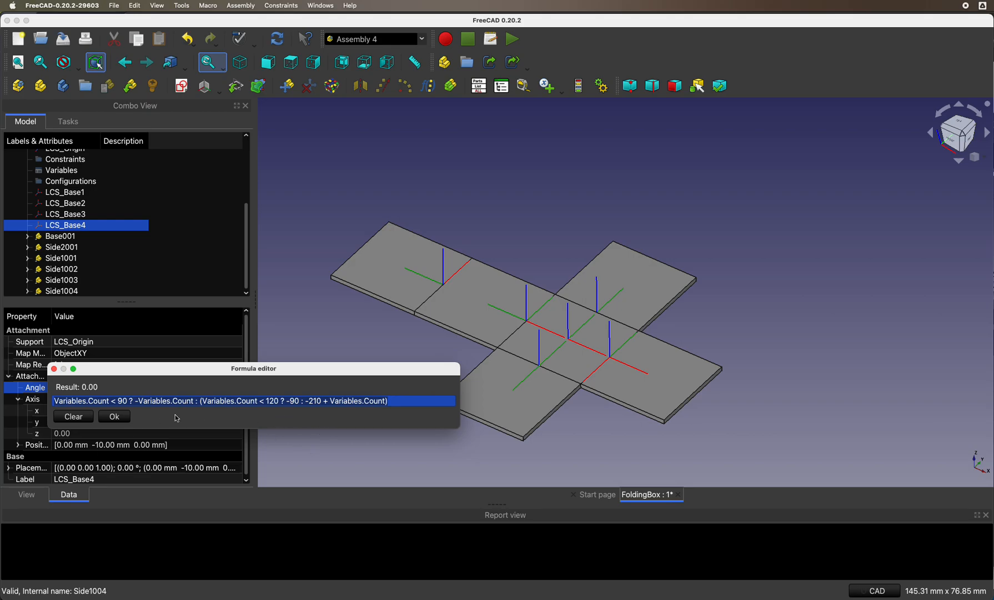
pyautogui.moveTo(134, 411)
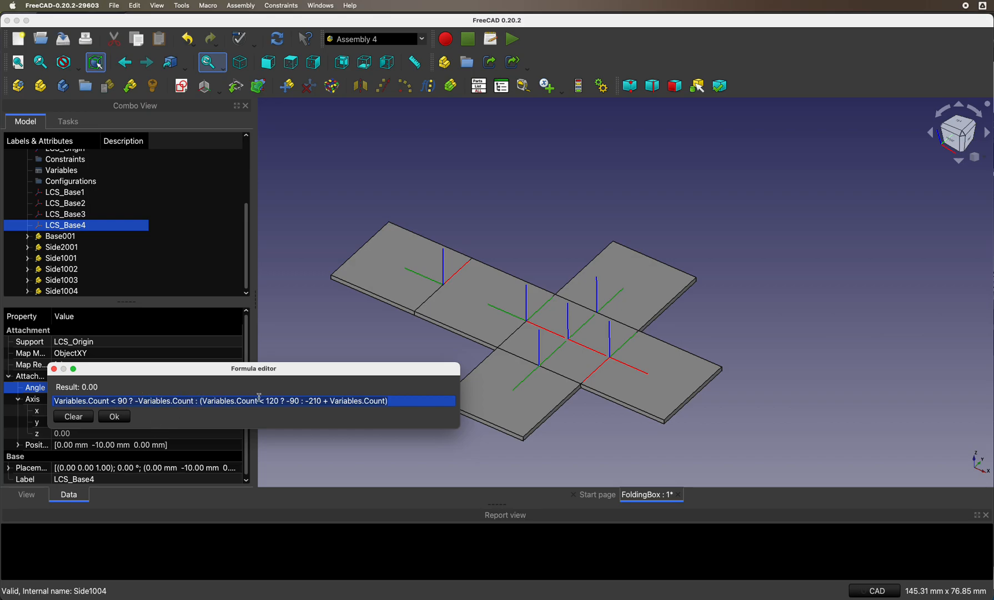
pyautogui.moveTo(301, 415)
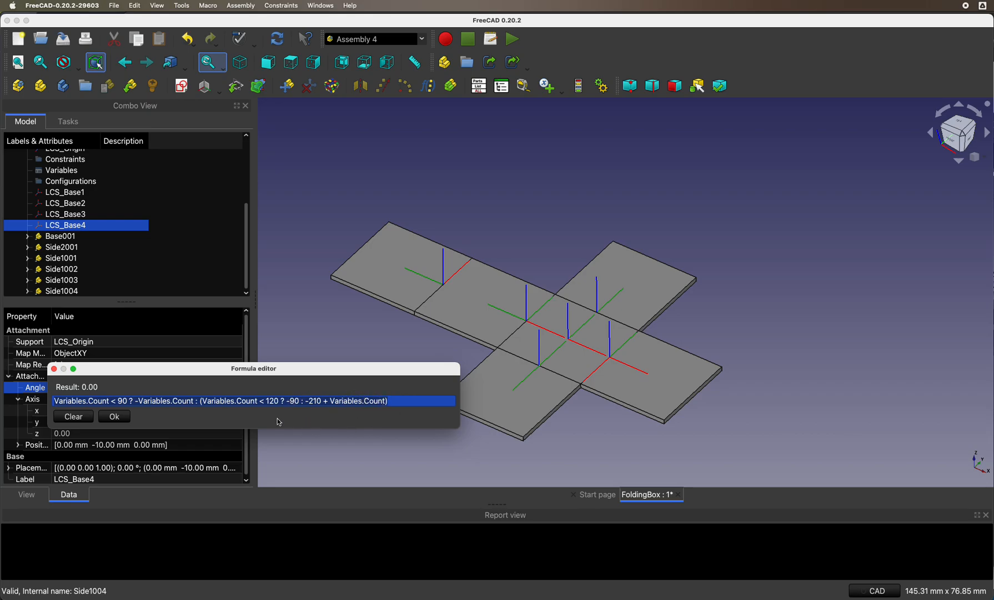
pyautogui.click(113, 417)
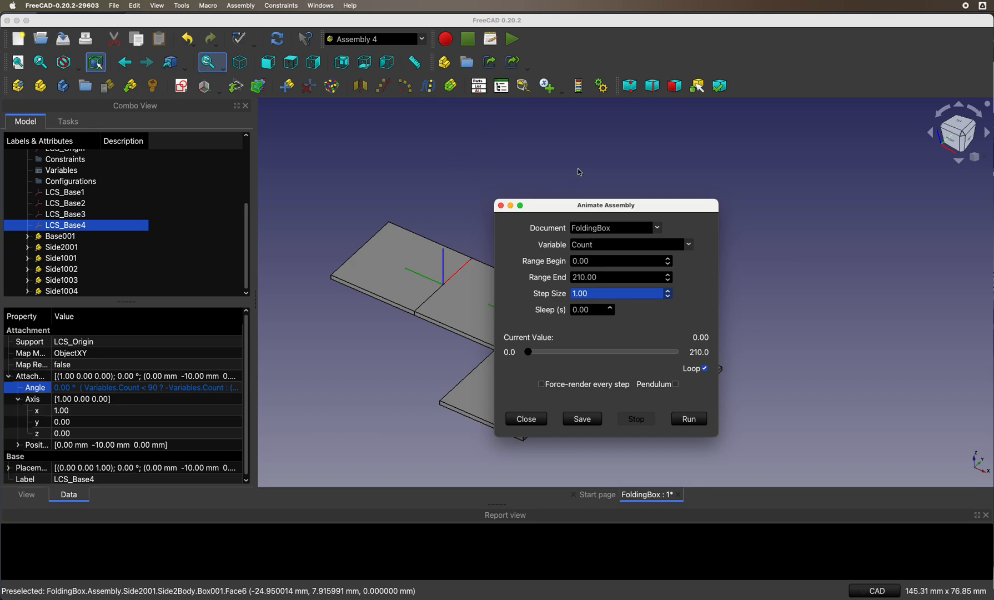
# - Run the Count animation 0-210 repeatedly, folding the four panels into a box and back flat
pyautogui.moveTo(606, 204); pyautogui.dragTo(162, 160)
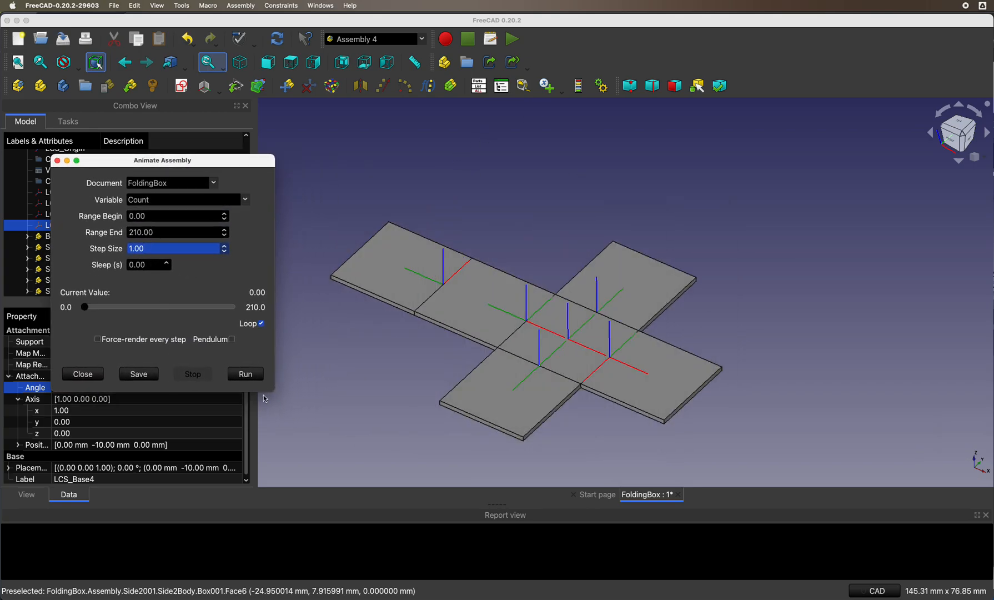
pyautogui.click(244, 373)
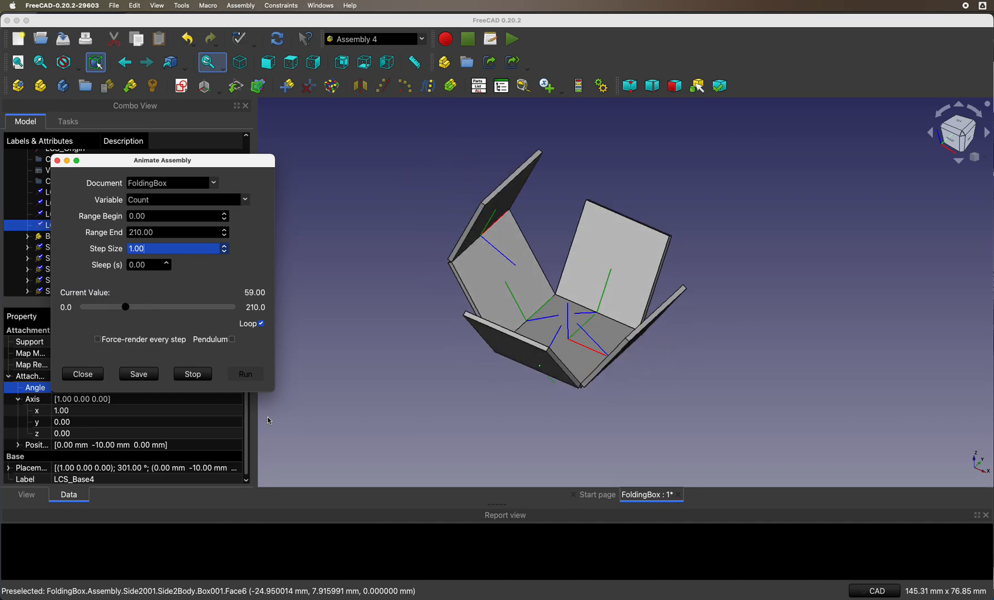
pyautogui.click(244, 373)
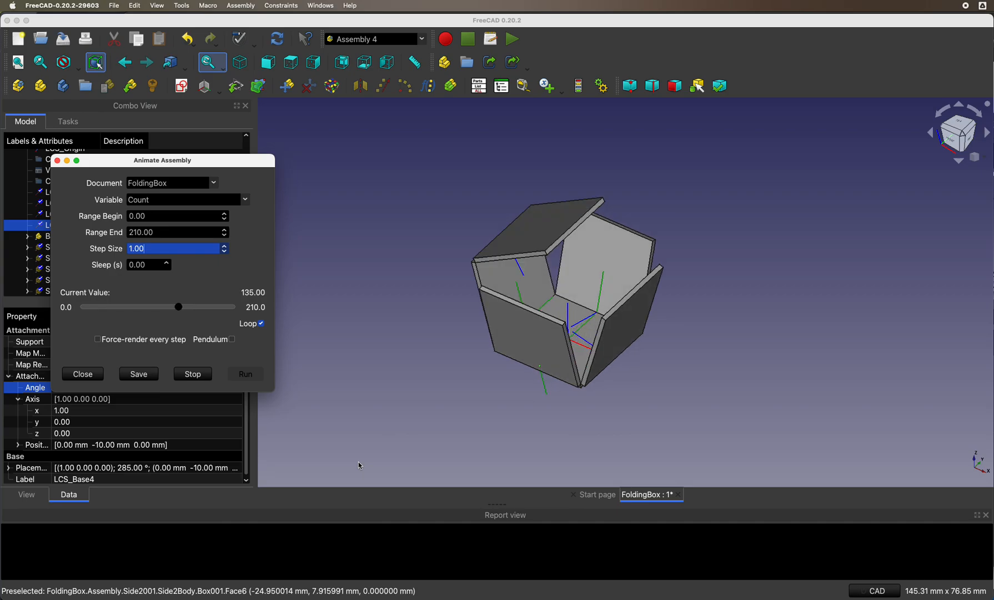
pyautogui.click(244, 374)
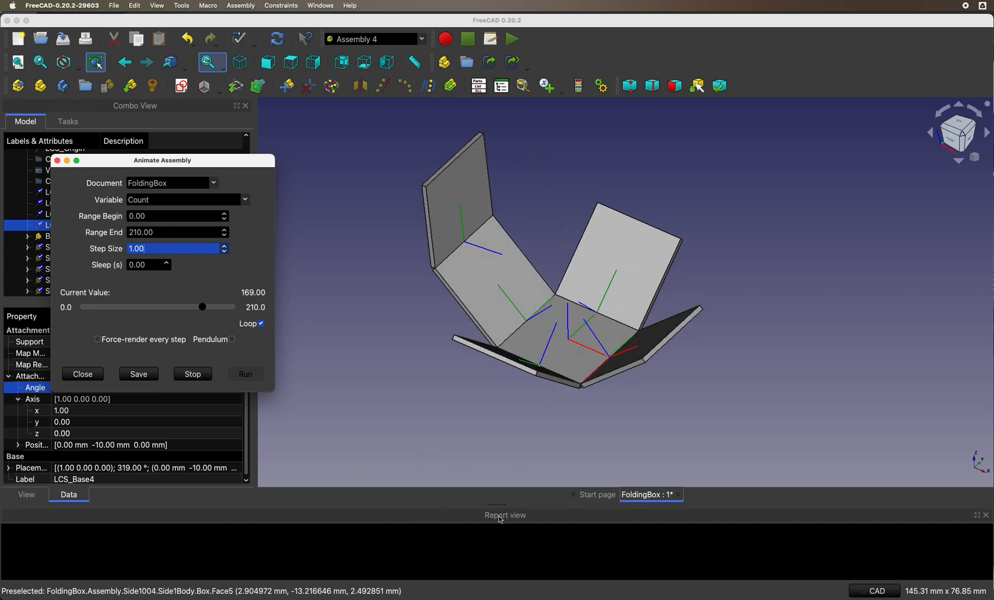
pyautogui.click(244, 373)
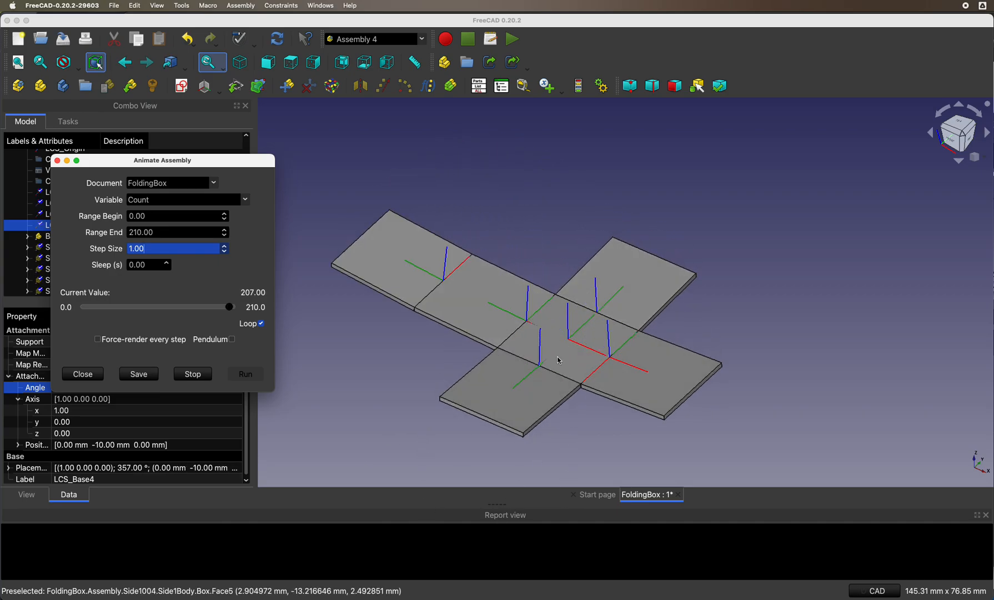
pyautogui.click(244, 373)
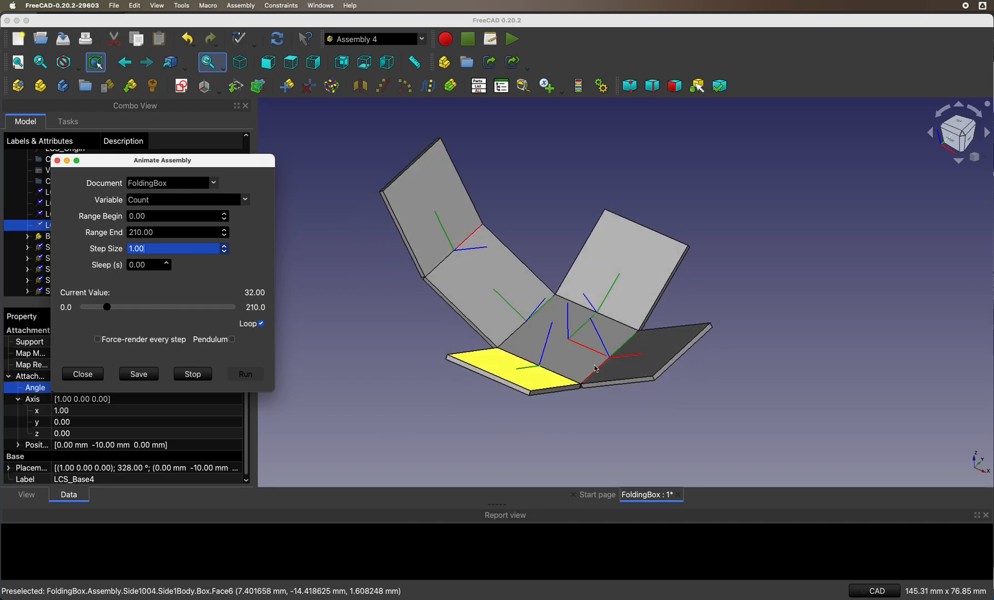
pyautogui.click(244, 373)
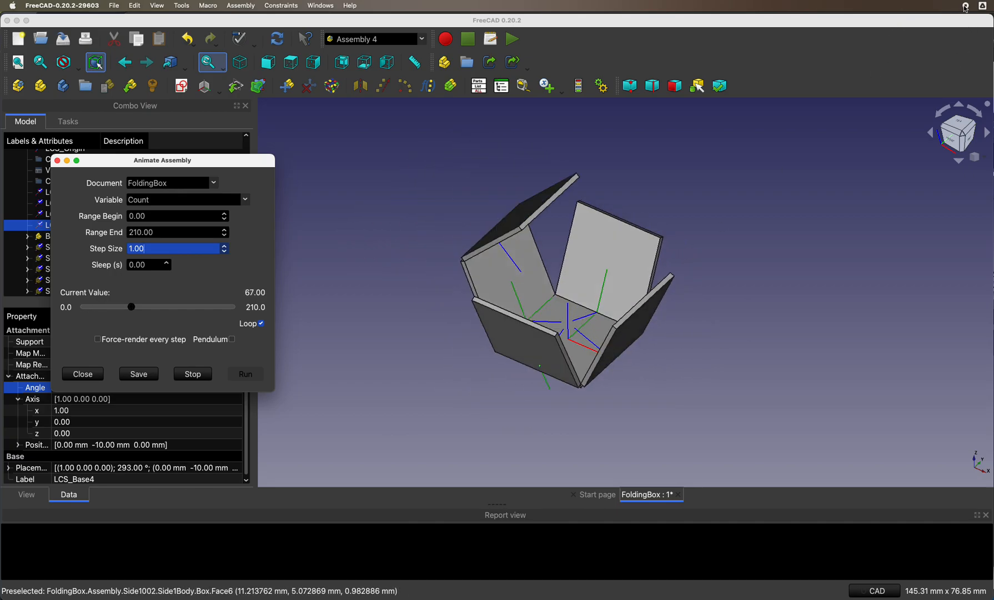